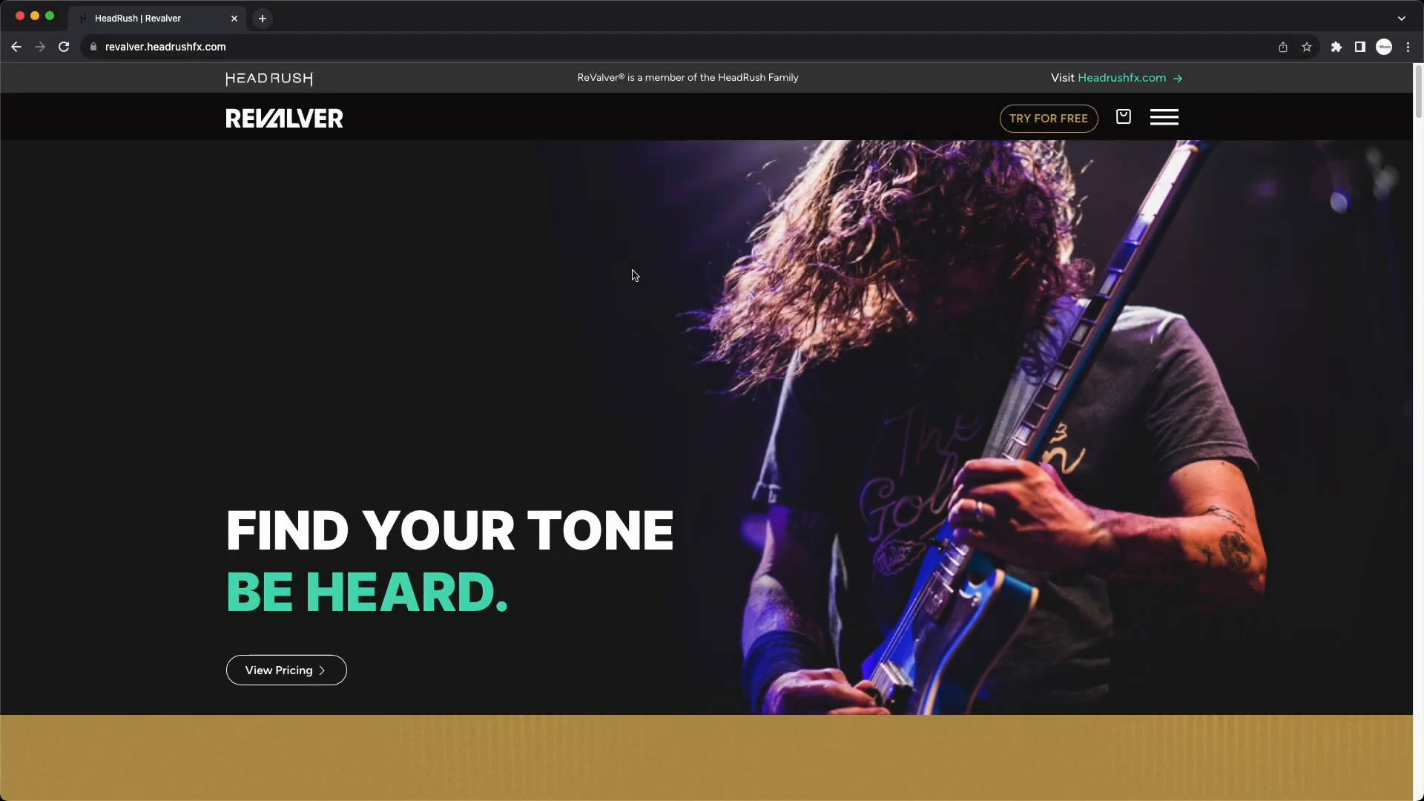
{"action": "mouse_move", "coordinate": [1027, 126]}
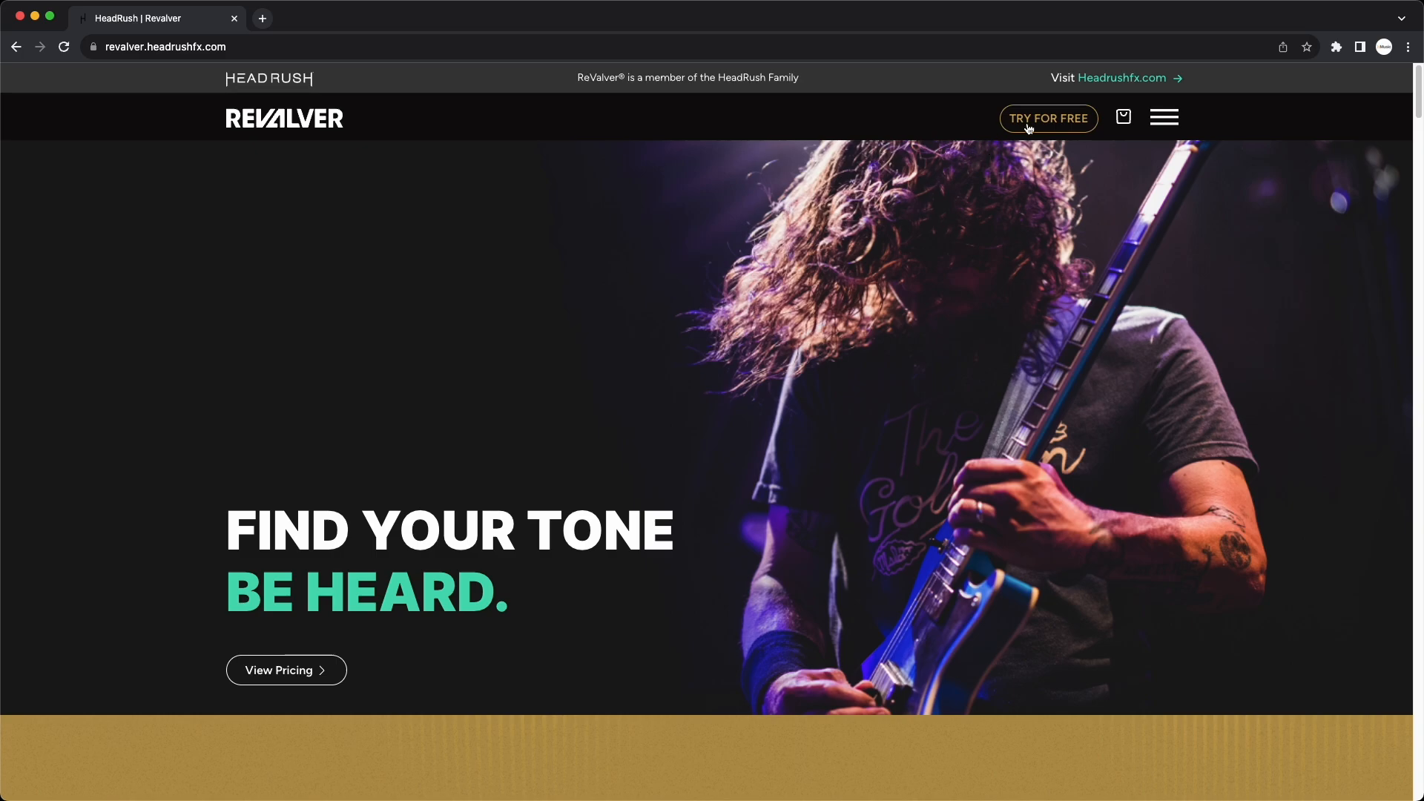
Go to the free download page and download the Mac build of ReValver.
{"action": "left_click", "coordinate": [1047, 118]}
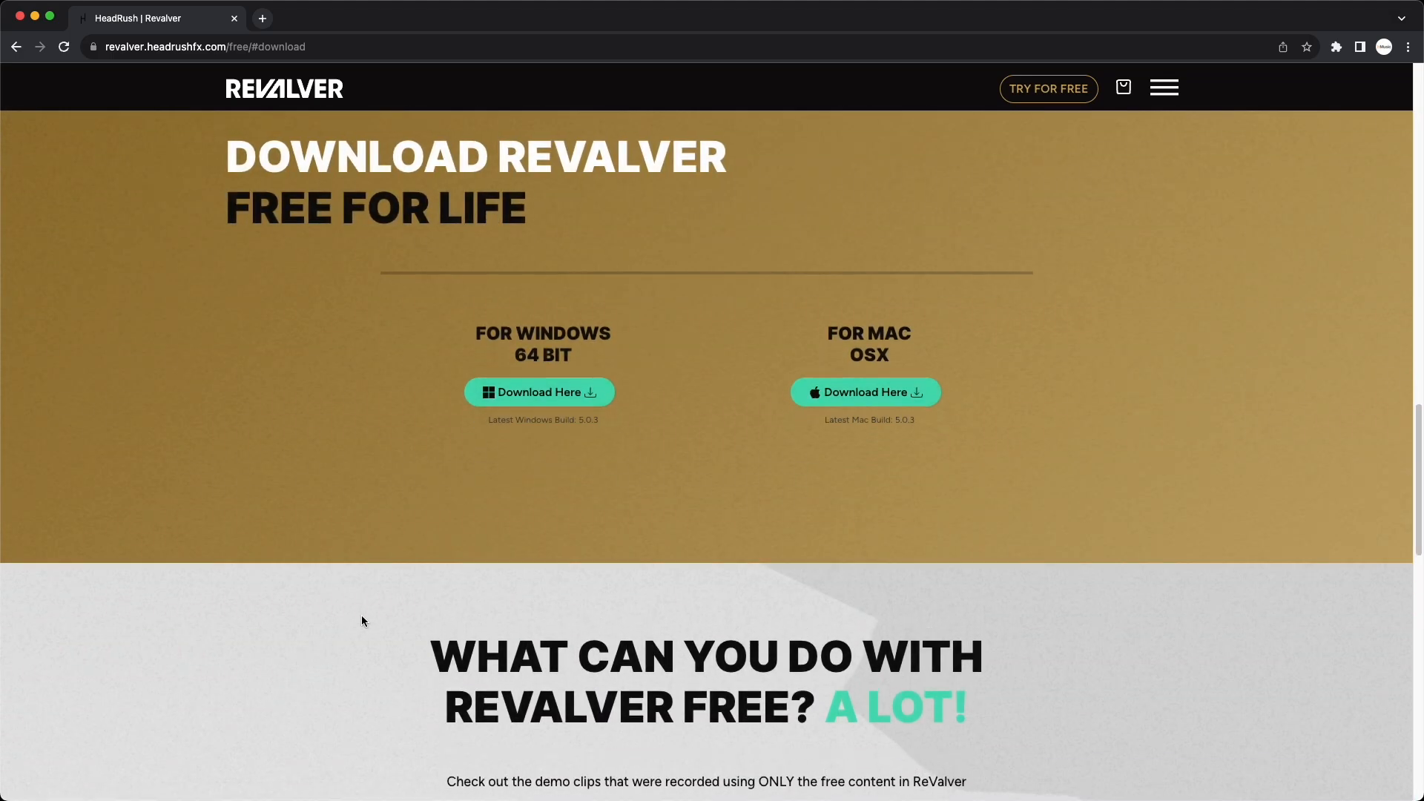
{"action": "mouse_move", "coordinate": [745, 471]}
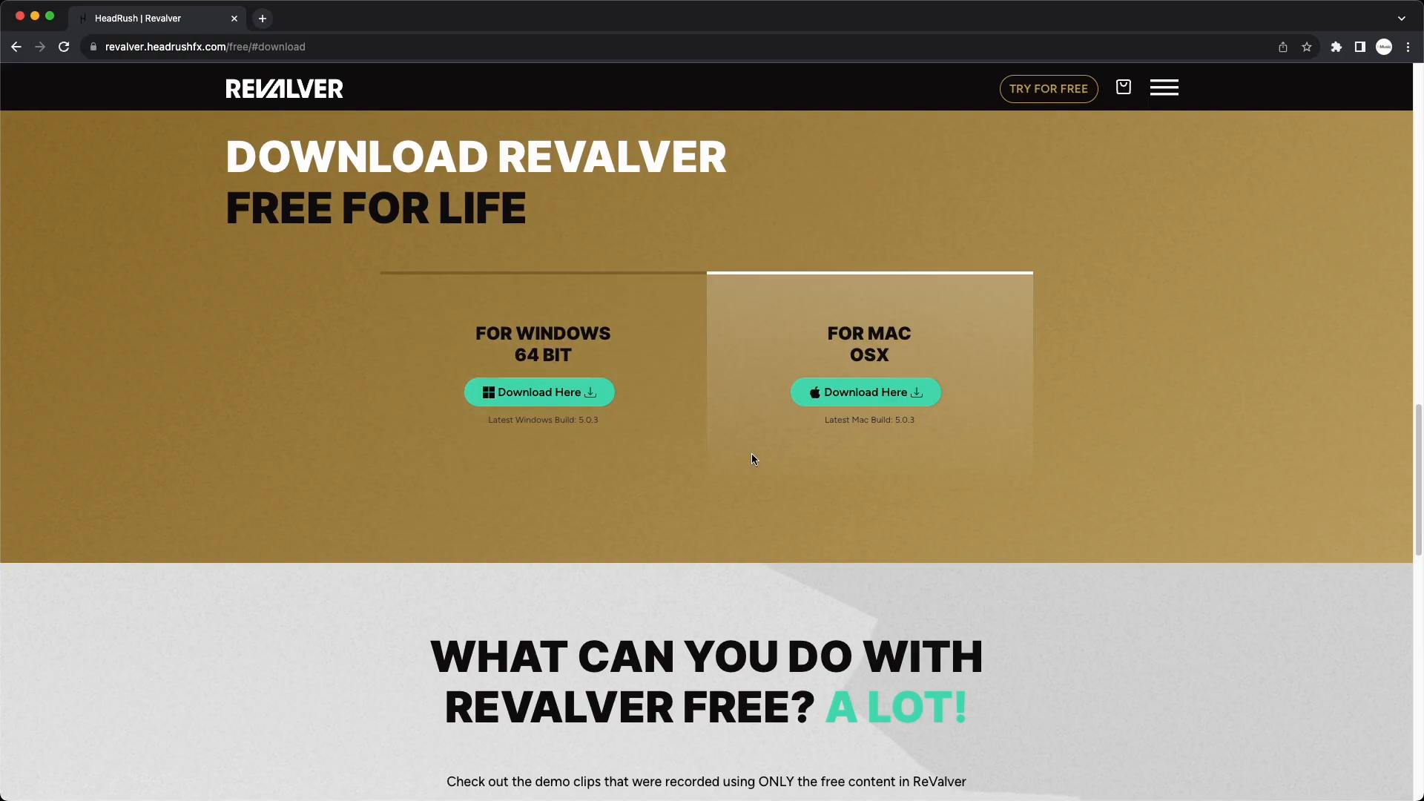
{"action": "left_click", "coordinate": [863, 391]}
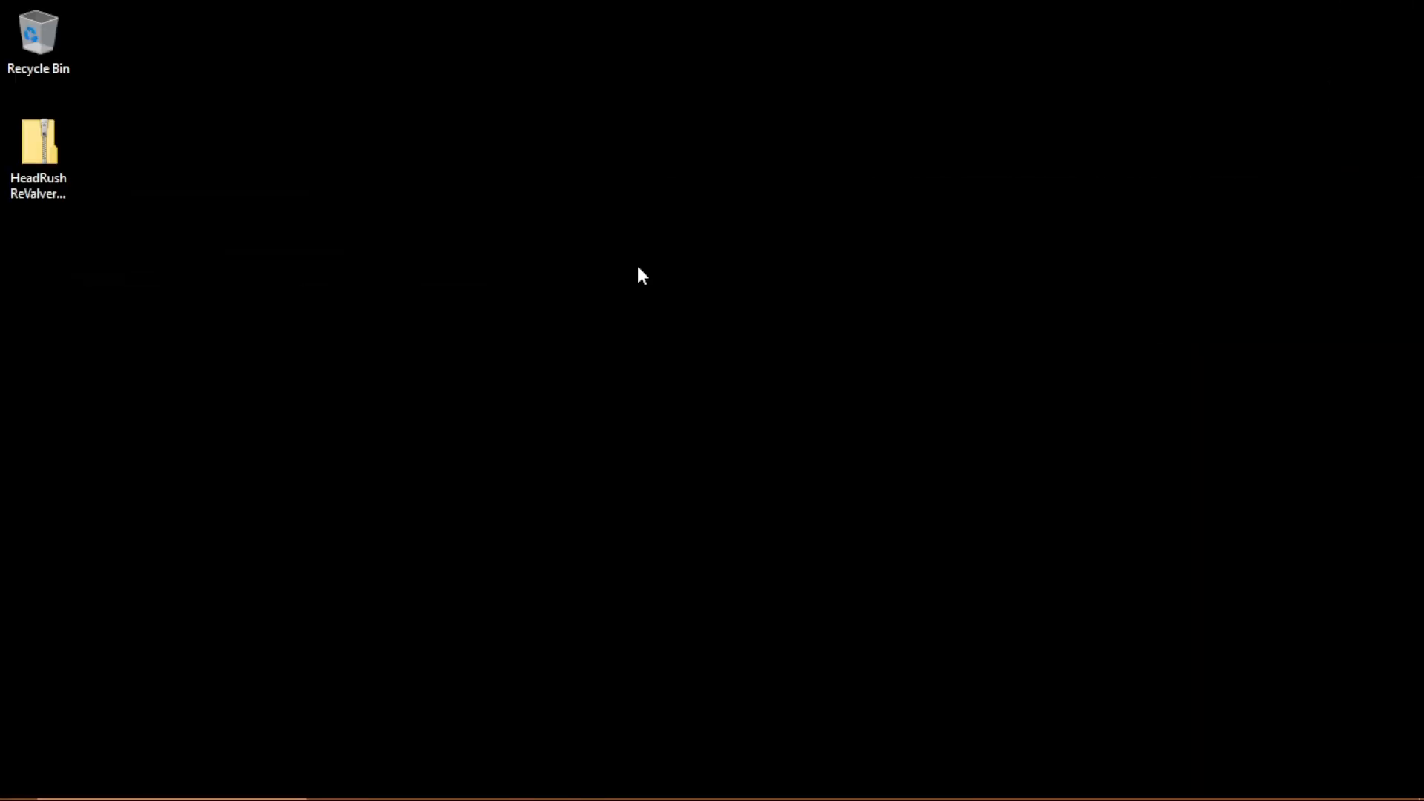
Open the HeadRush ReValver zip and extract ReValver 5.0.0 to the desktop.
{"action": "left_click", "coordinate": [38, 150]}
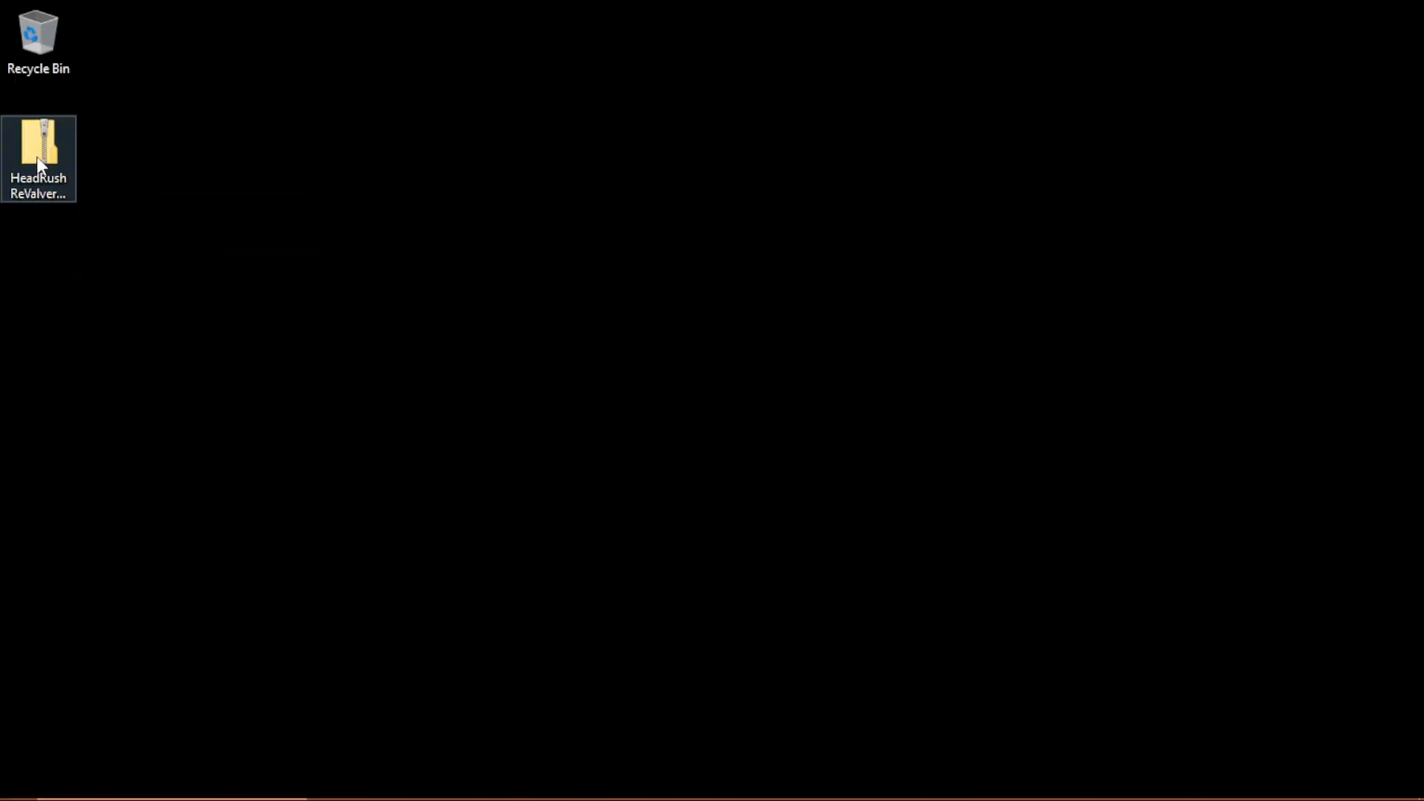
{"action": "double_click", "coordinate": [38, 145]}
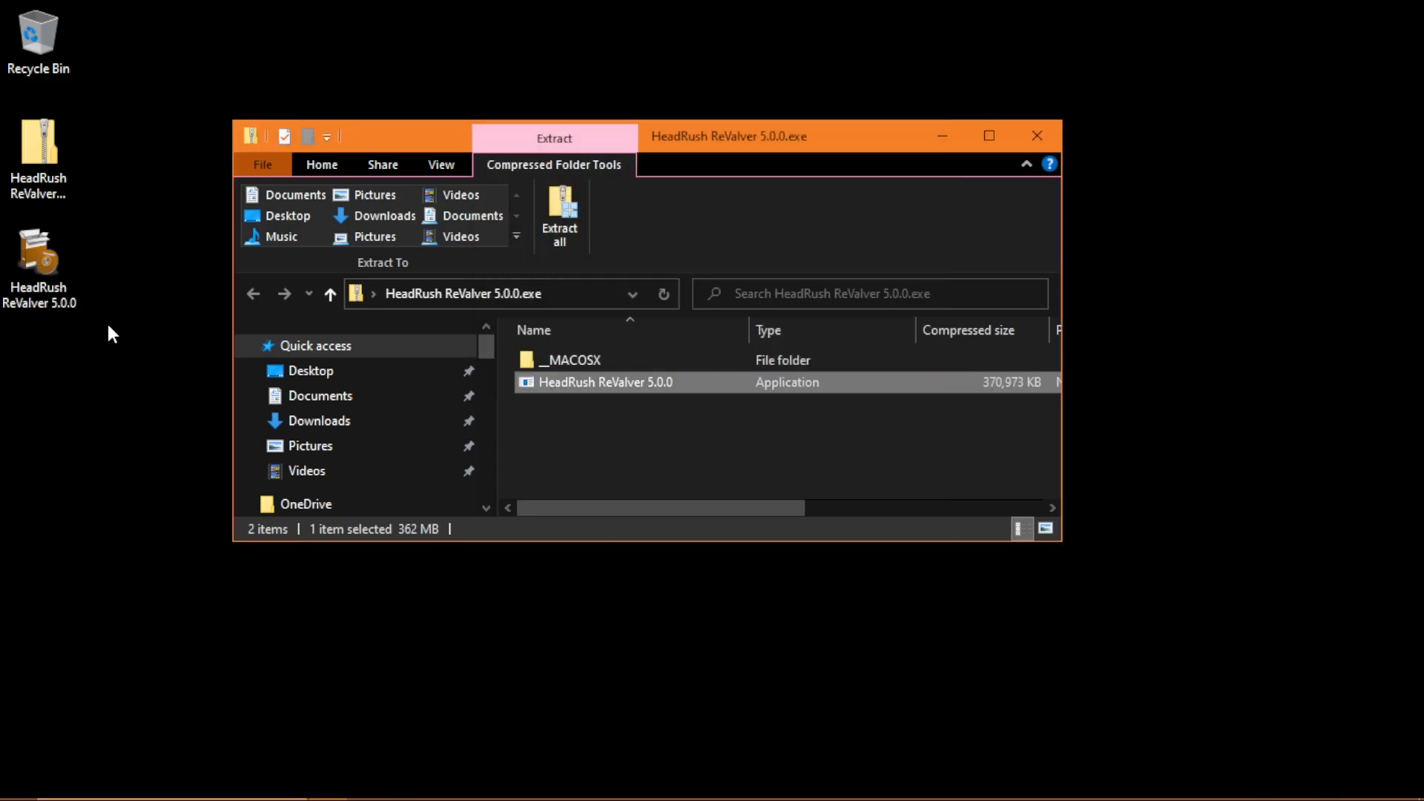
{"action": "left_click", "coordinate": [1037, 135]}
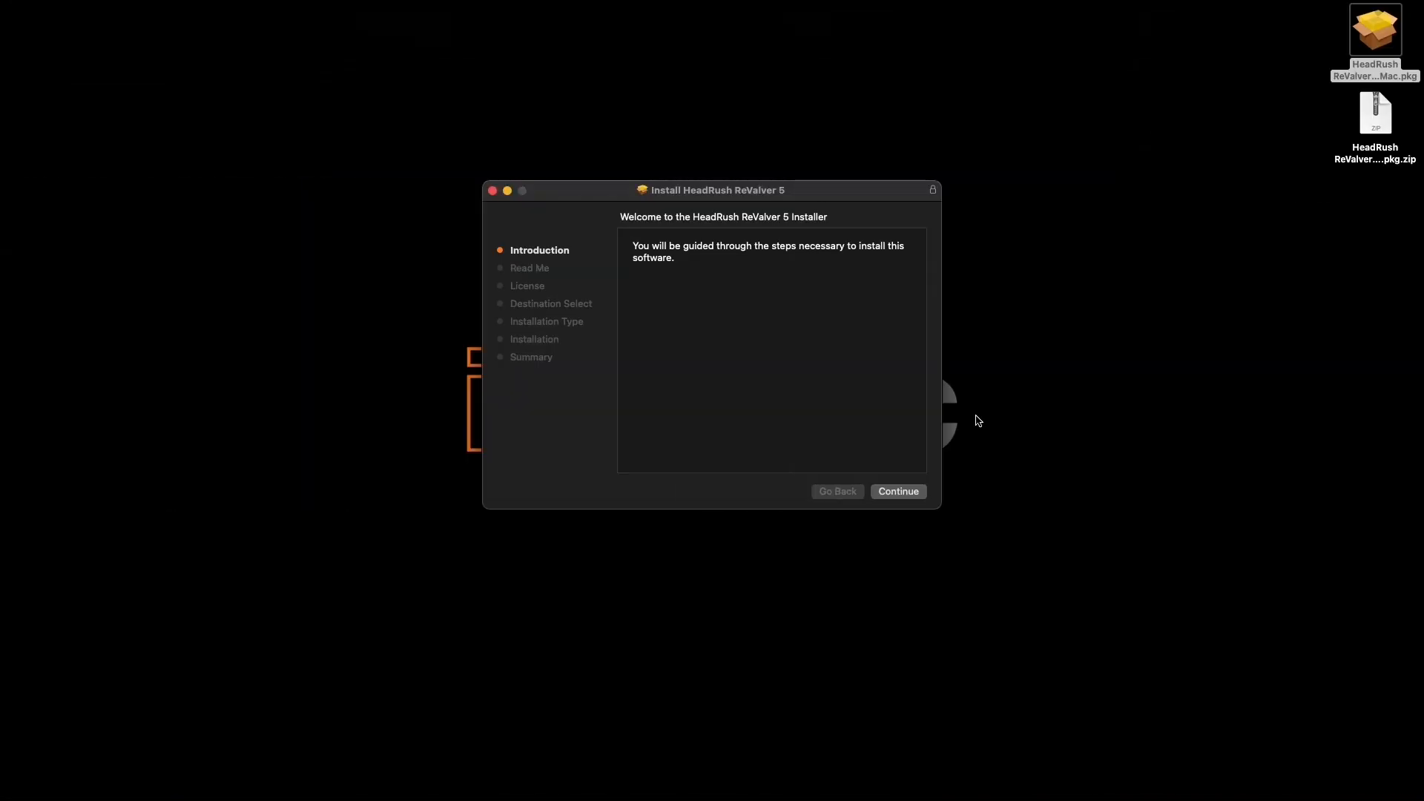
Continue through the HeadRush ReValver 5 installer and close it after success.
{"action": "left_click", "coordinate": [898, 490]}
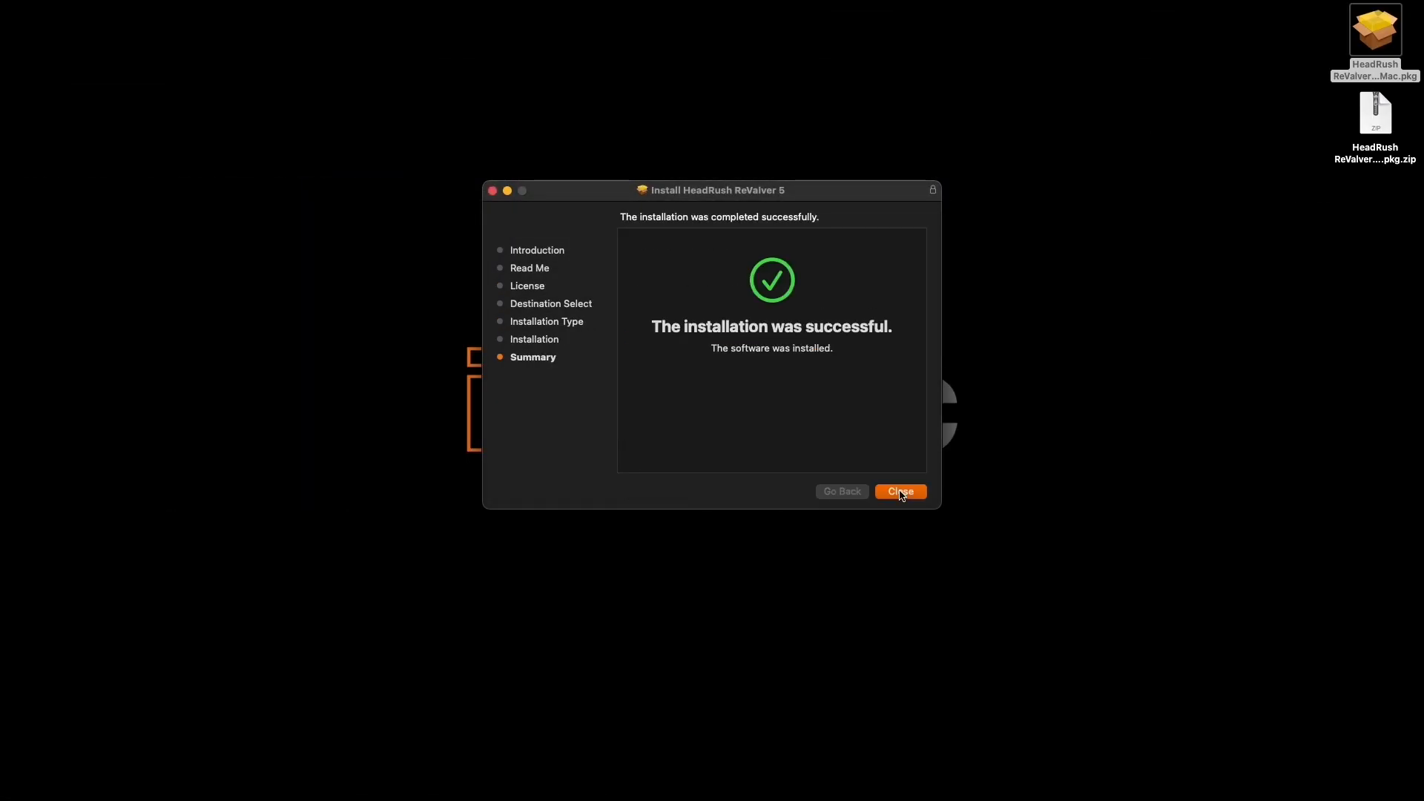
{"action": "left_click", "coordinate": [899, 491]}
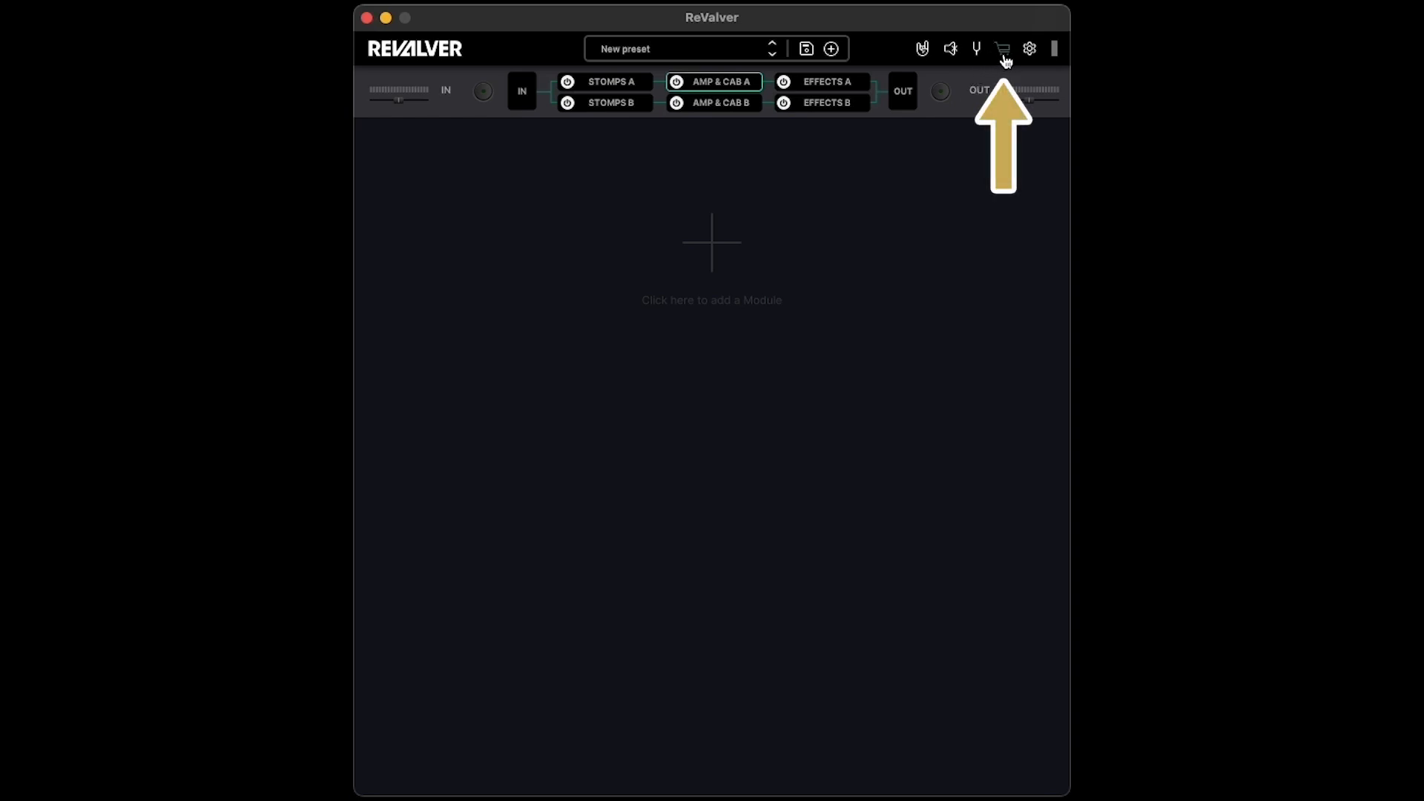
Create a new ReValver account from the License Manager's login screen.
{"action": "left_click", "coordinate": [1002, 48]}
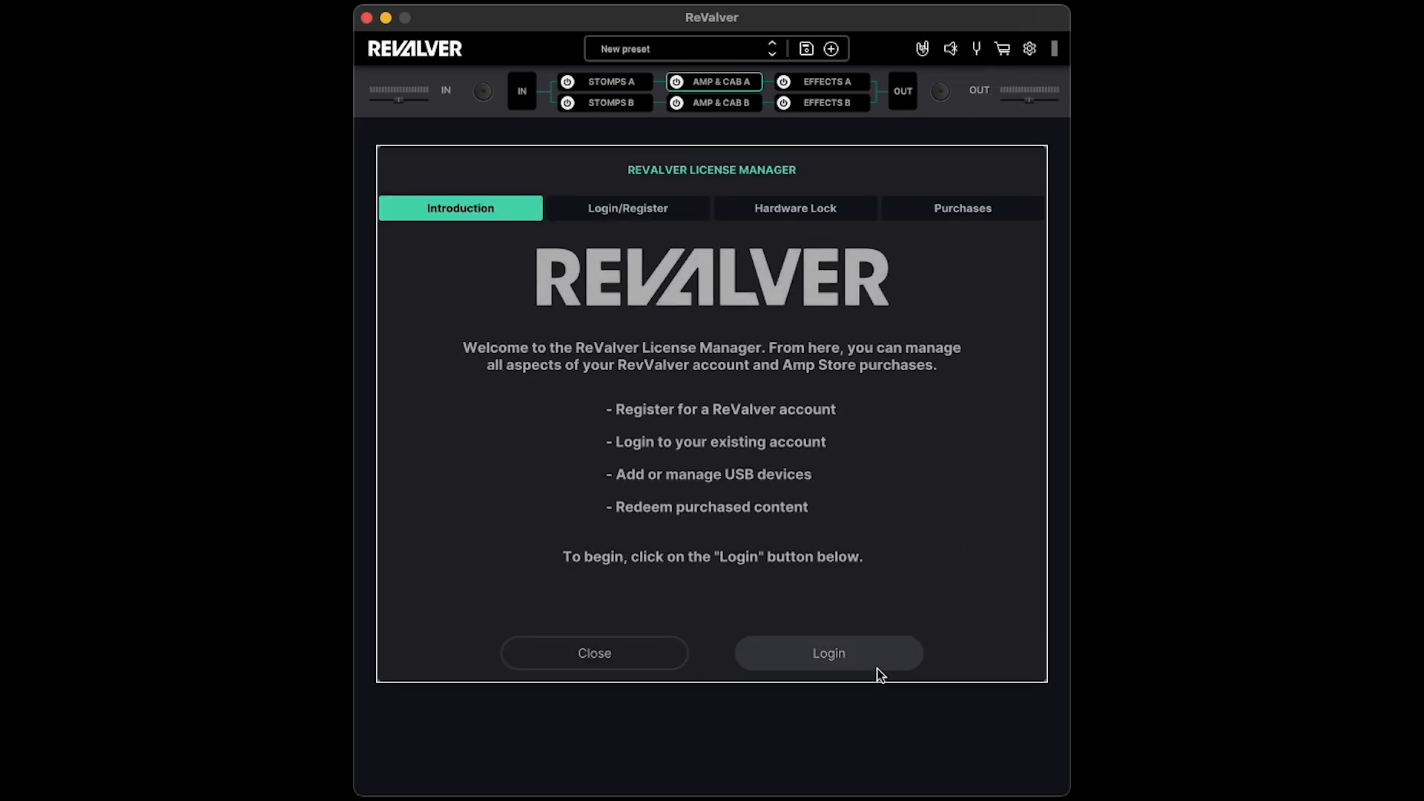
{"action": "left_click", "coordinate": [828, 653]}
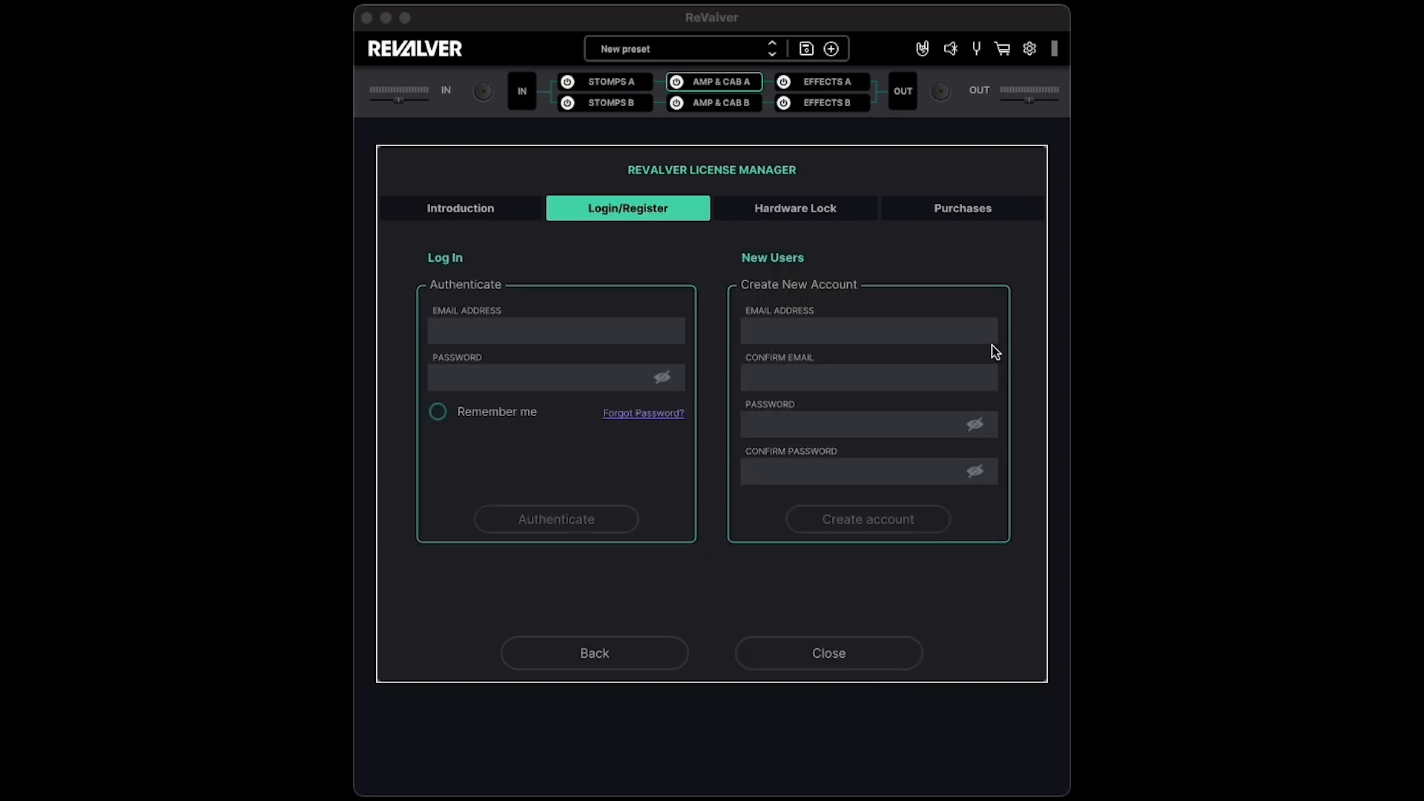
{"action": "mouse_move", "coordinate": [1023, 345]}
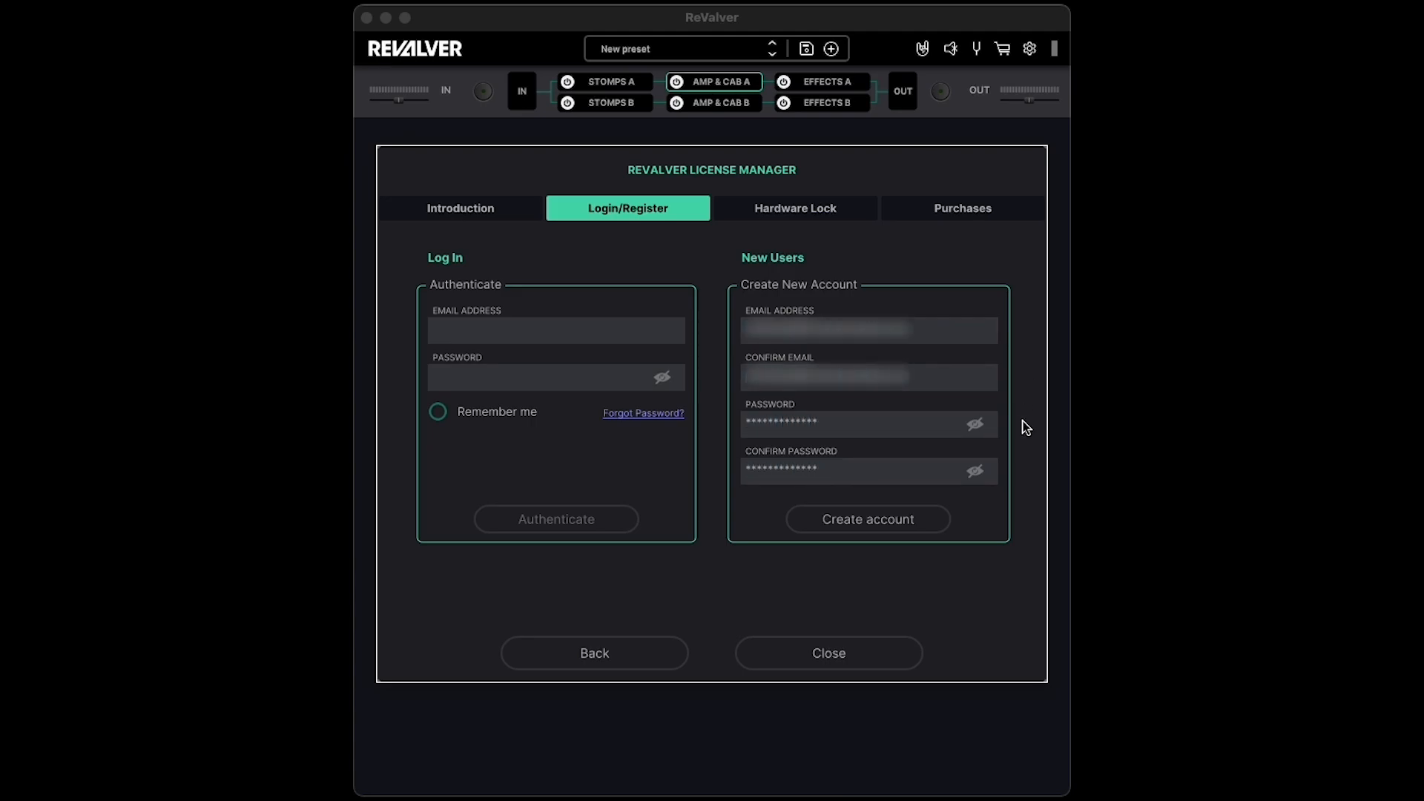
{"action": "left_click", "coordinate": [866, 519]}
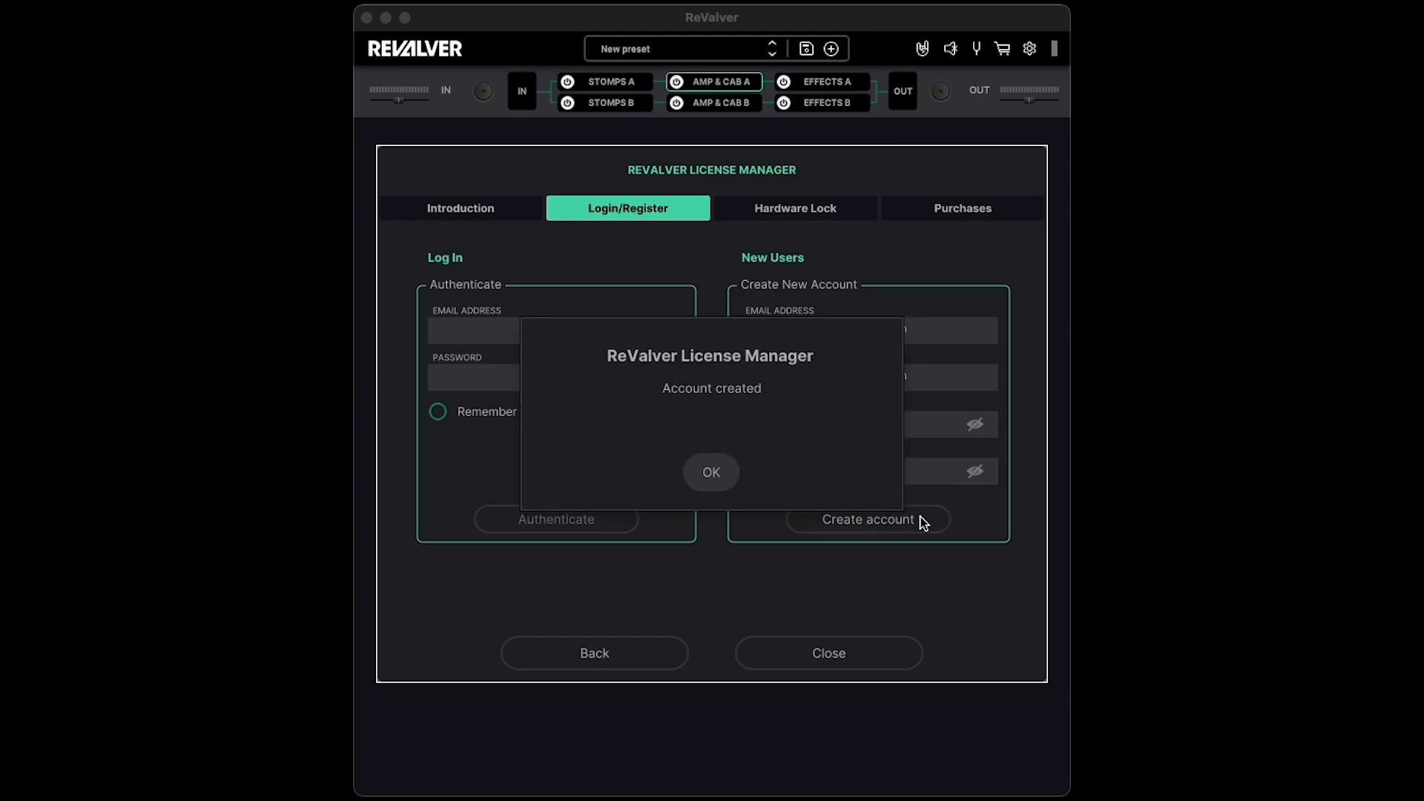
Dismiss the account confirmation and hardware-lock the license to the USB 2.0 FD drive.
{"action": "left_click", "coordinate": [711, 472]}
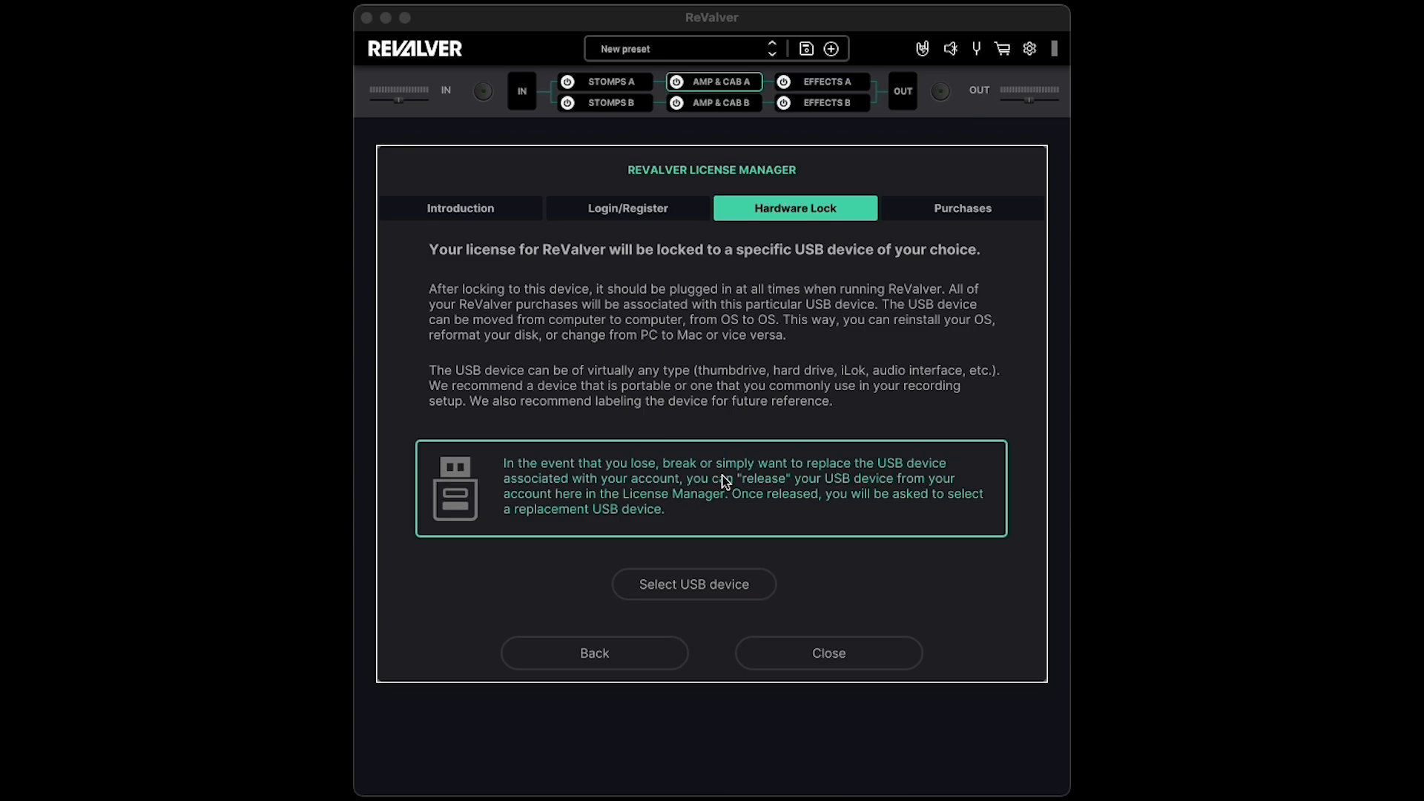
{"action": "mouse_move", "coordinate": [858, 570]}
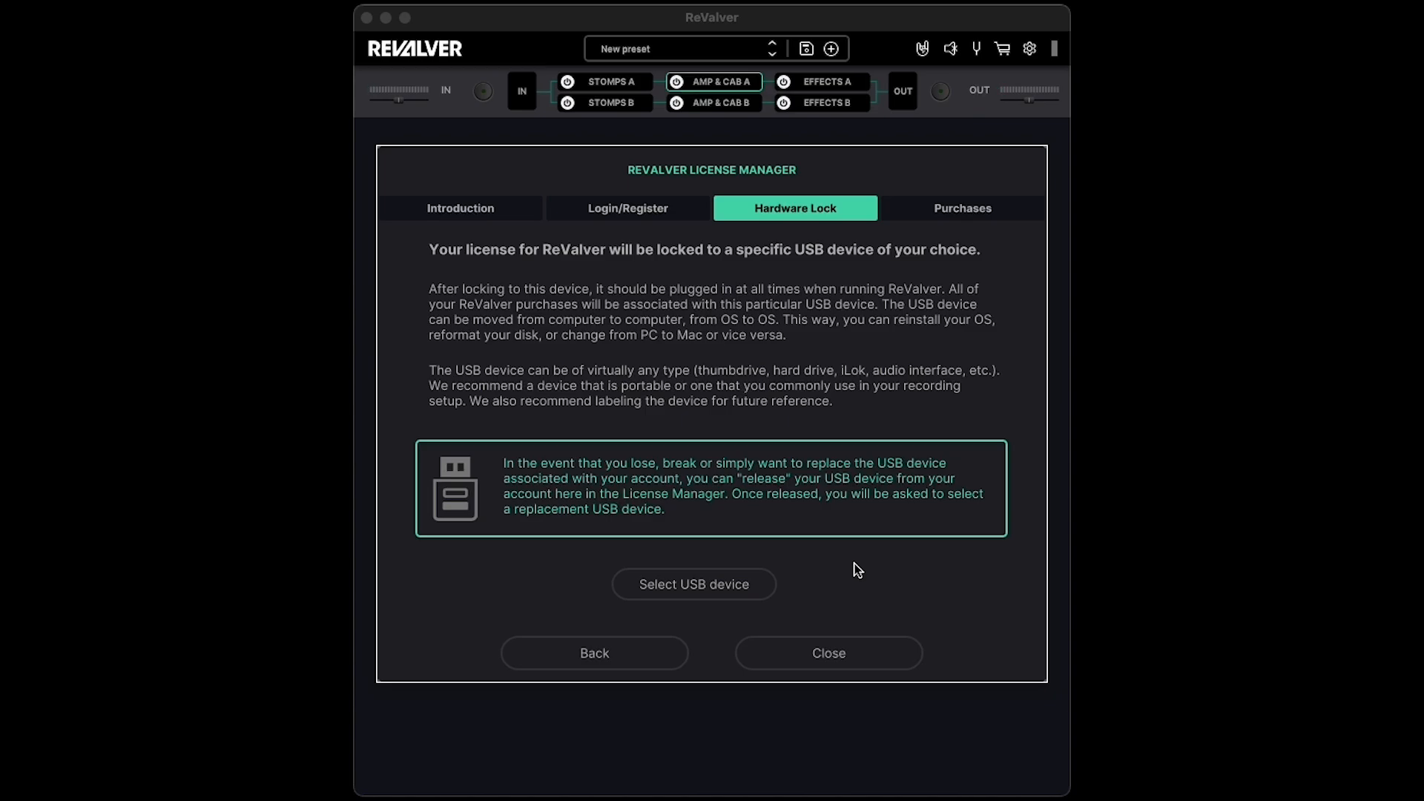
{"action": "left_click", "coordinate": [693, 583]}
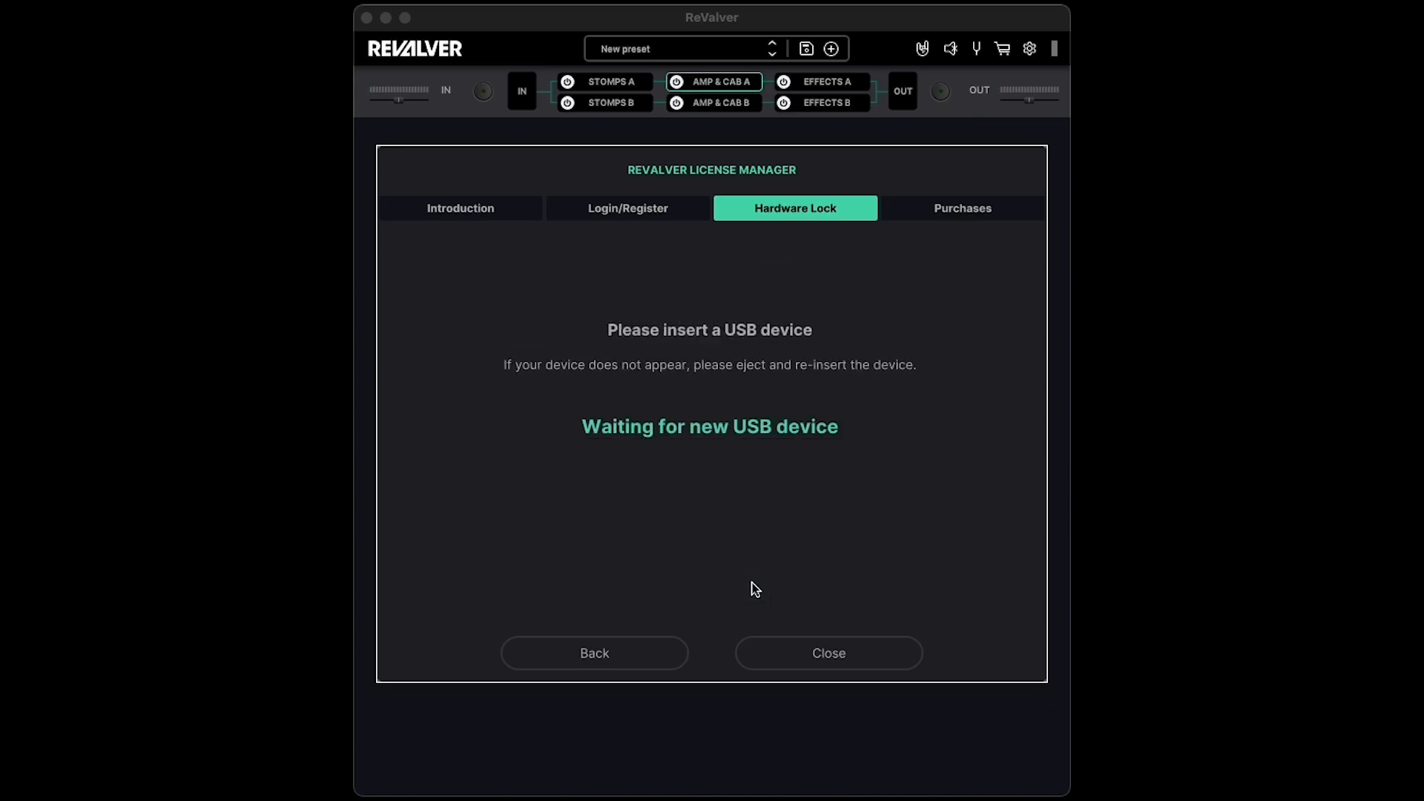
{"action": "mouse_move", "coordinate": [862, 586]}
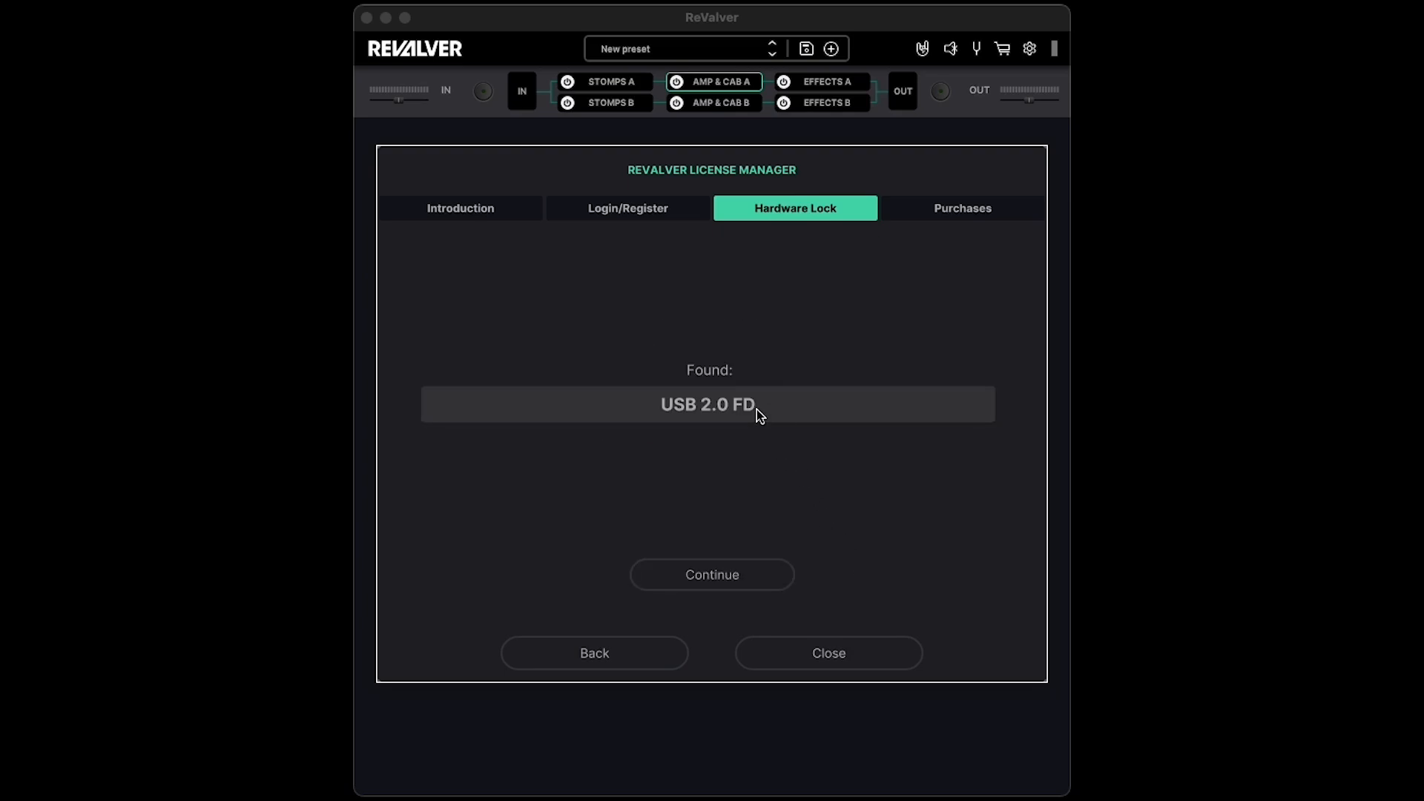
{"action": "left_click", "coordinate": [712, 574]}
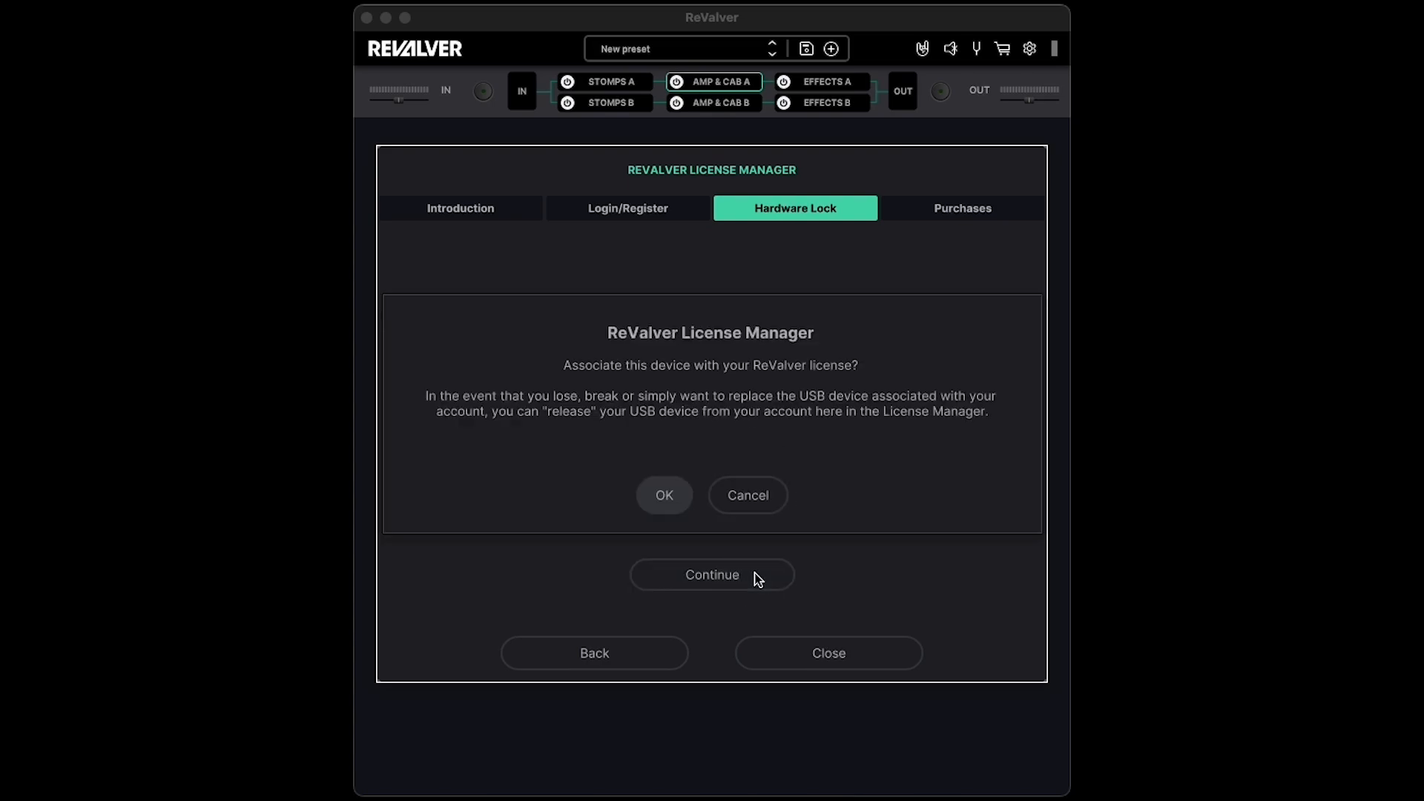
{"action": "mouse_move", "coordinate": [803, 531]}
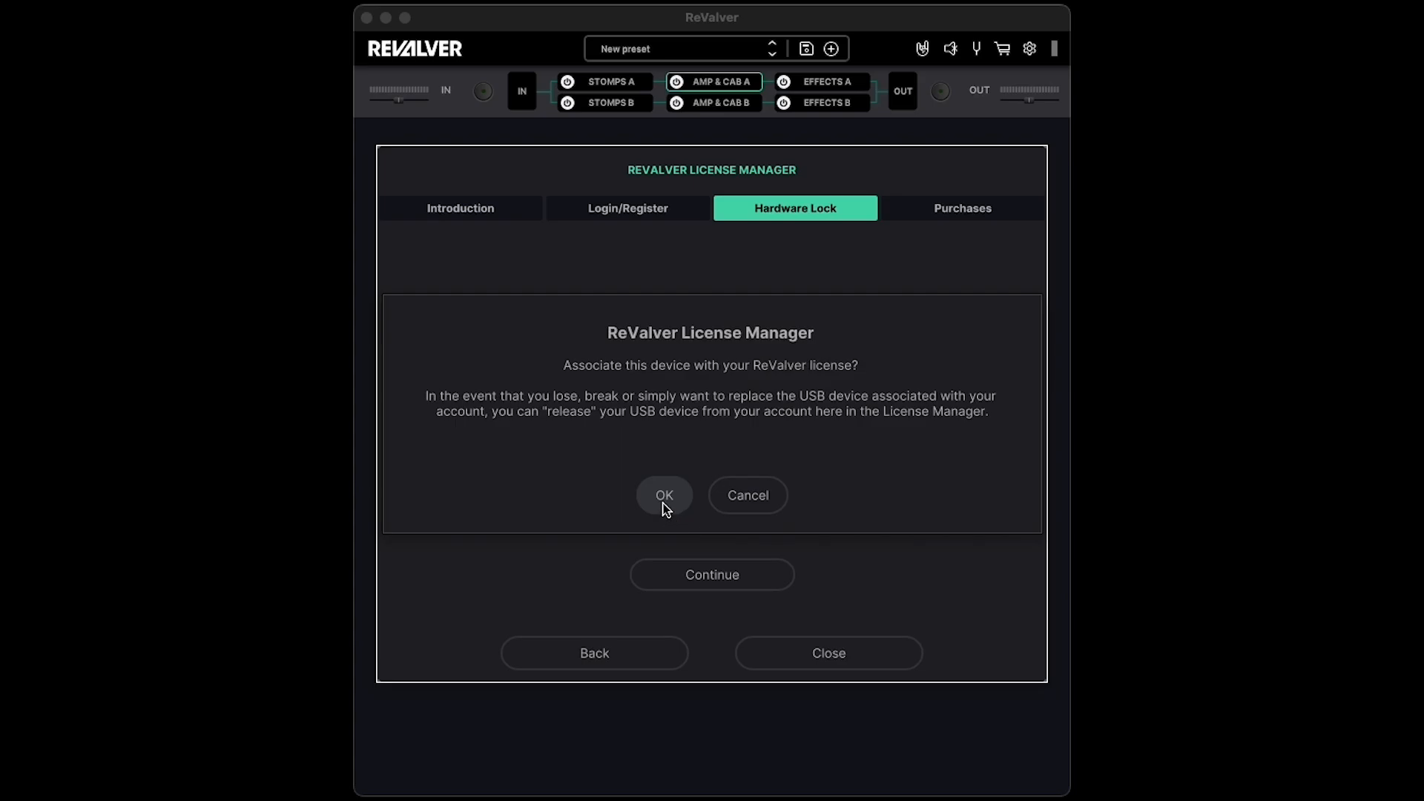
{"action": "left_click", "coordinate": [962, 208]}
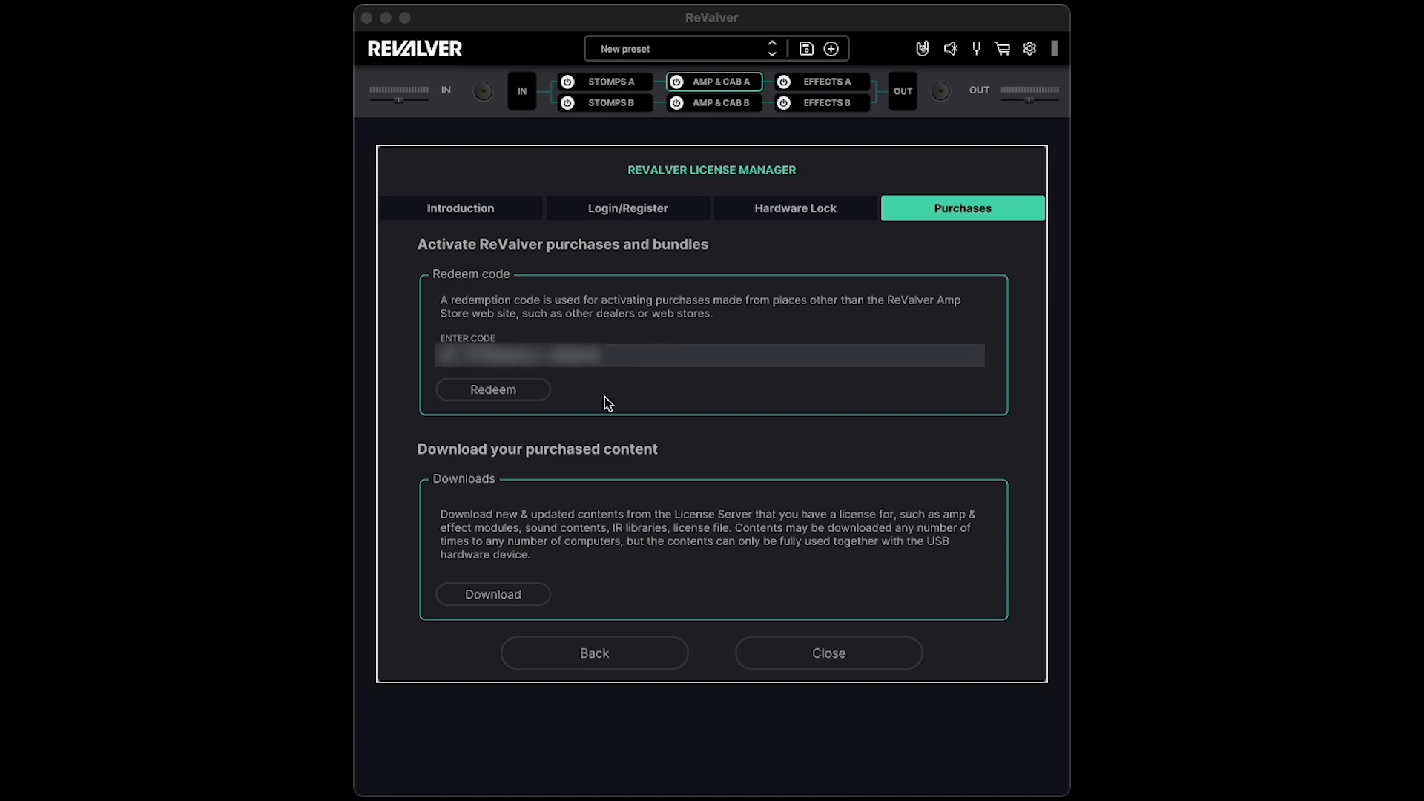
Redeem the purchase code and acknowledge the successful redemption.
{"action": "left_click", "coordinate": [494, 389]}
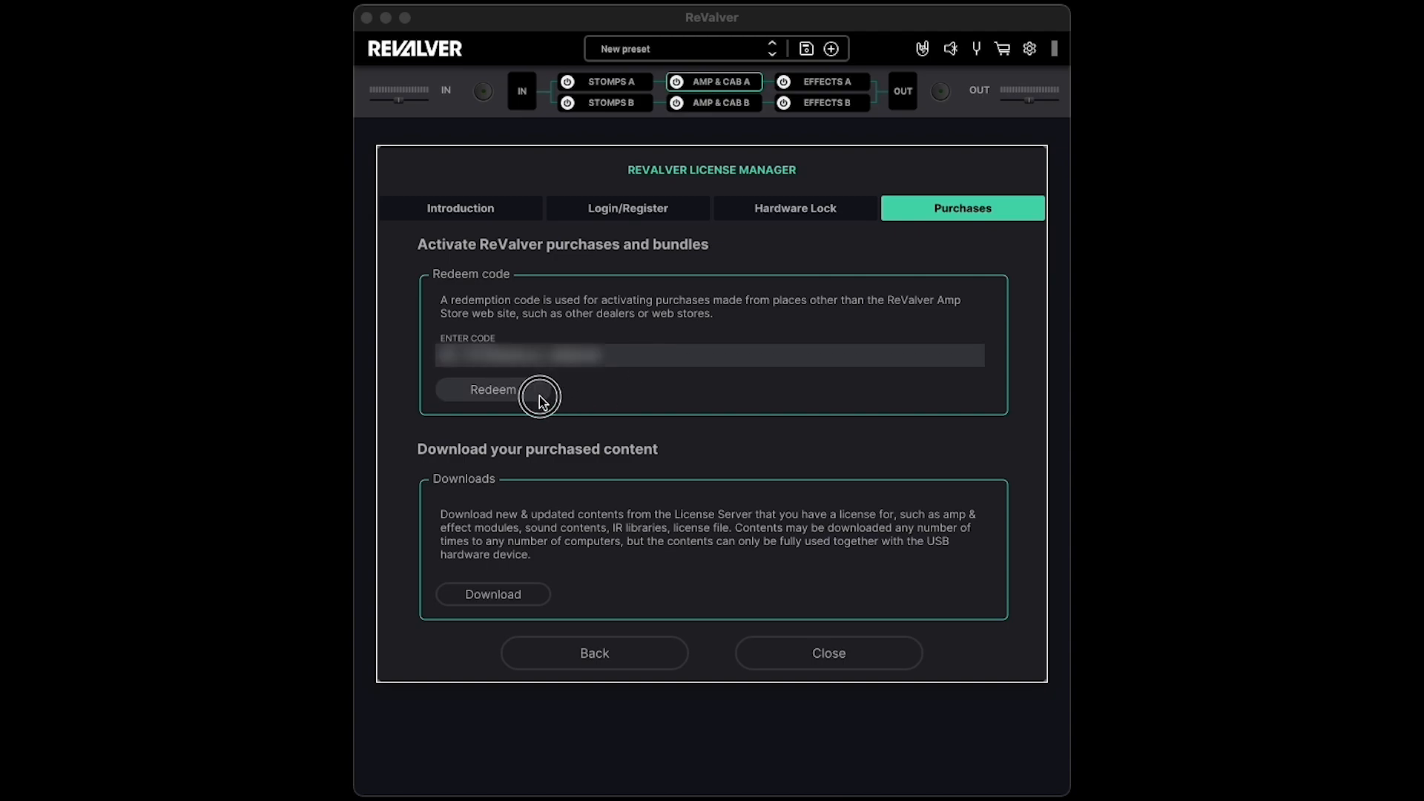
{"action": "left_click", "coordinate": [493, 389]}
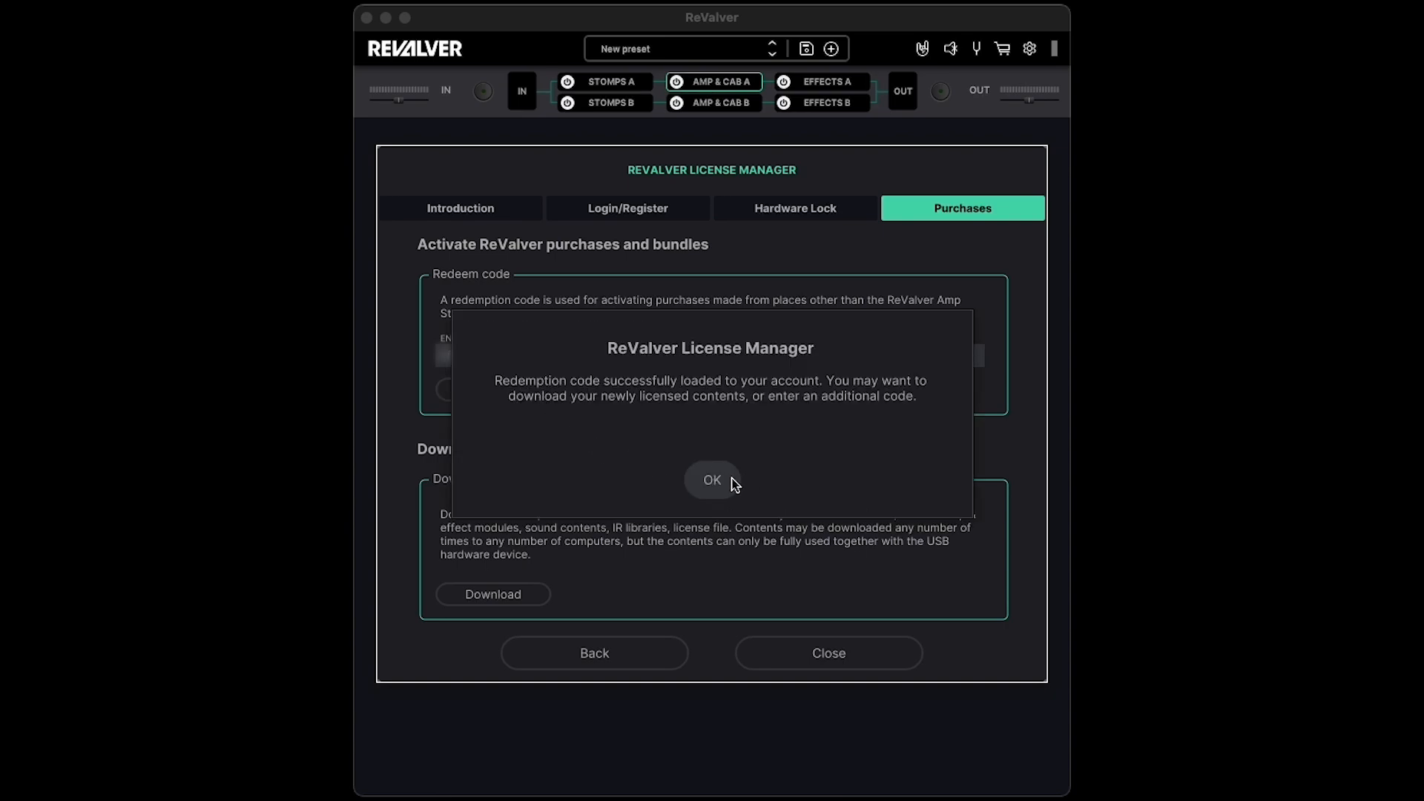
{"action": "left_click", "coordinate": [713, 480]}
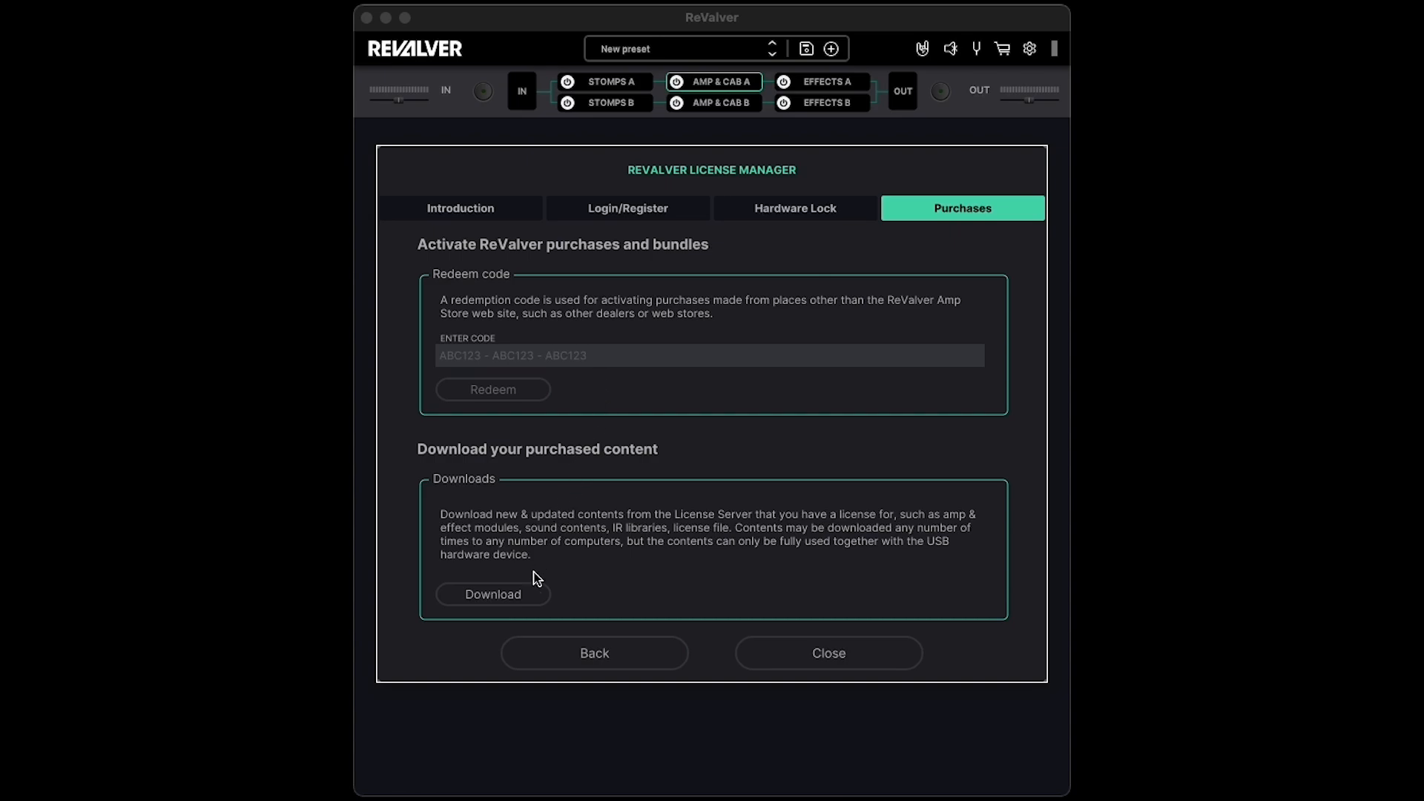
Download all purchased amp, cabinet and effect contents and dismiss the summary.
{"action": "left_click", "coordinate": [493, 594]}
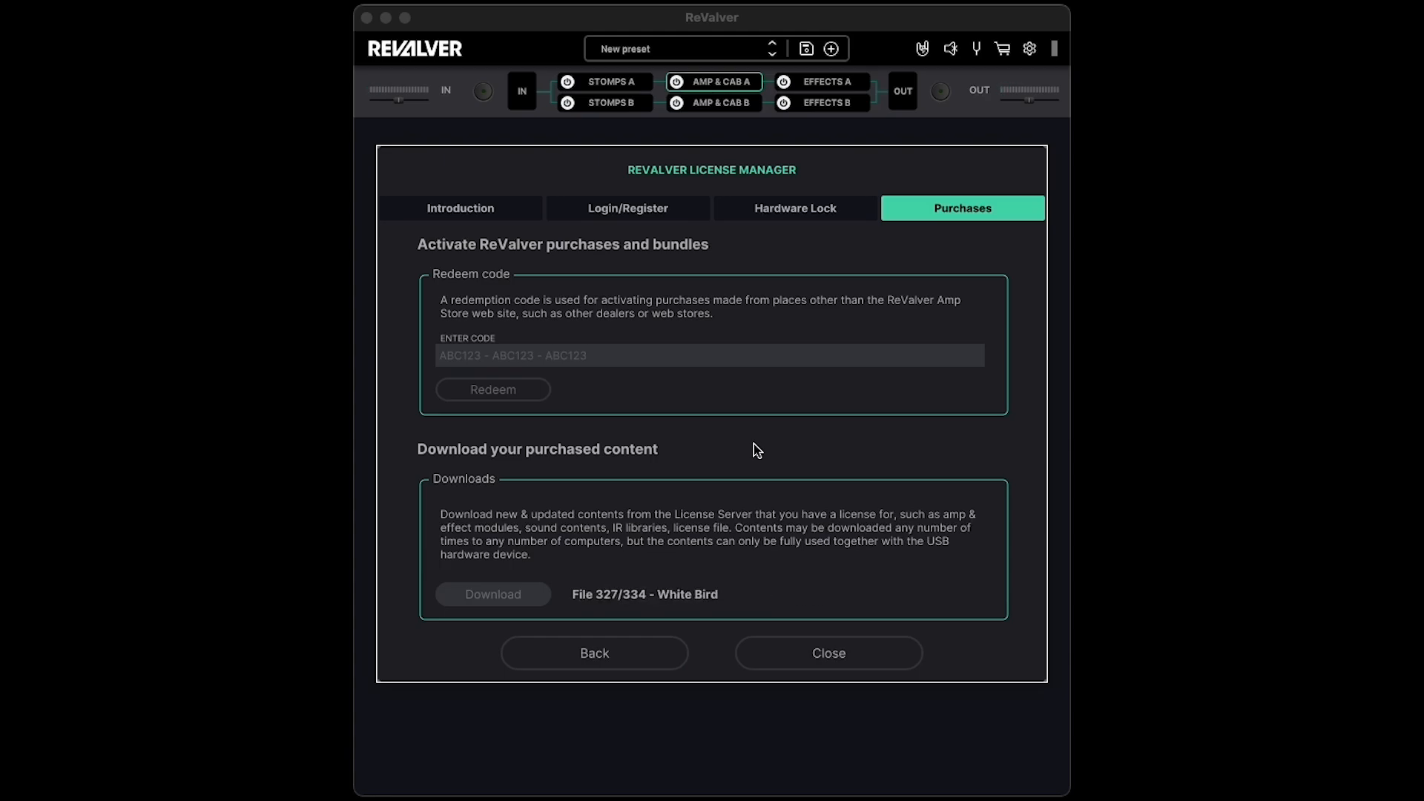
{"action": "left_click", "coordinate": [493, 594]}
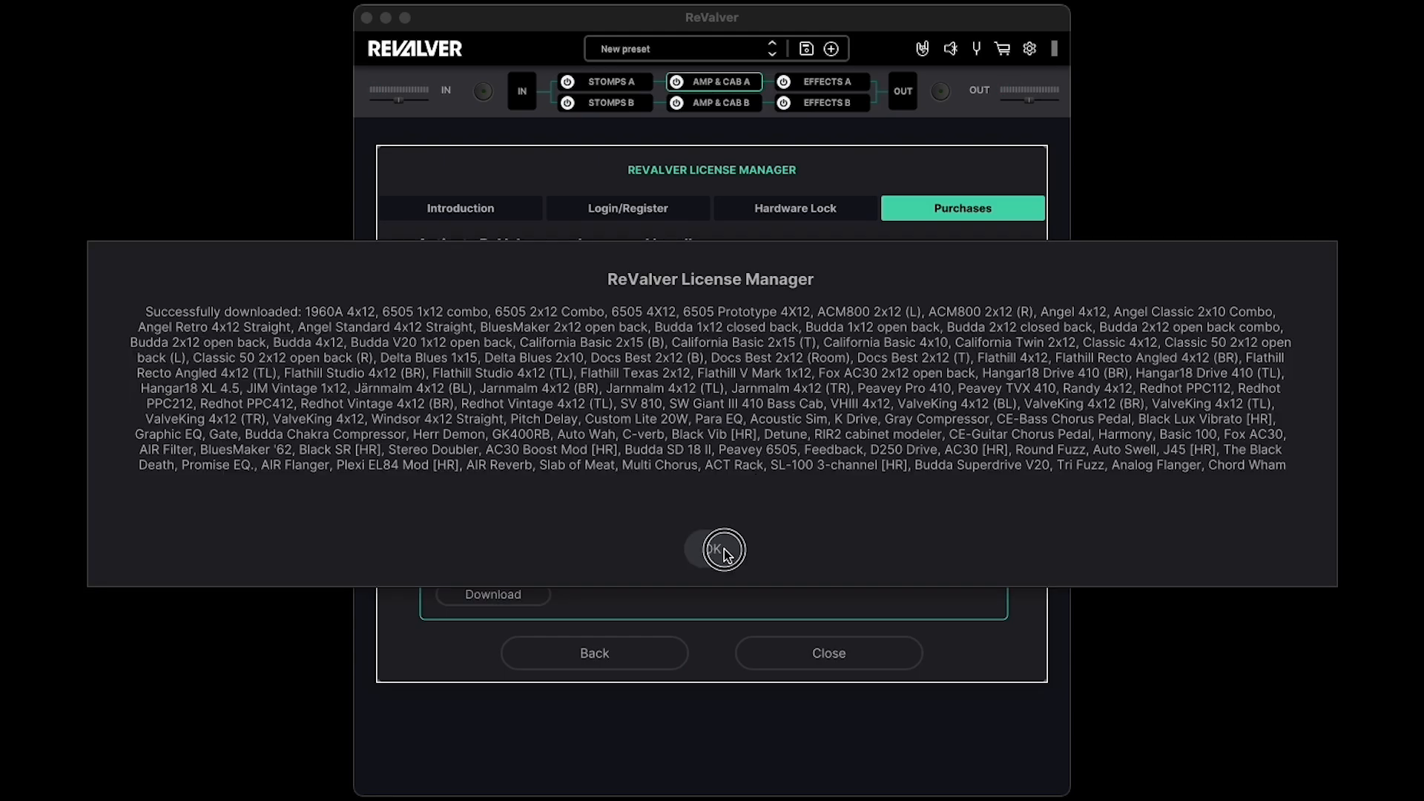
{"action": "left_click", "coordinate": [712, 549]}
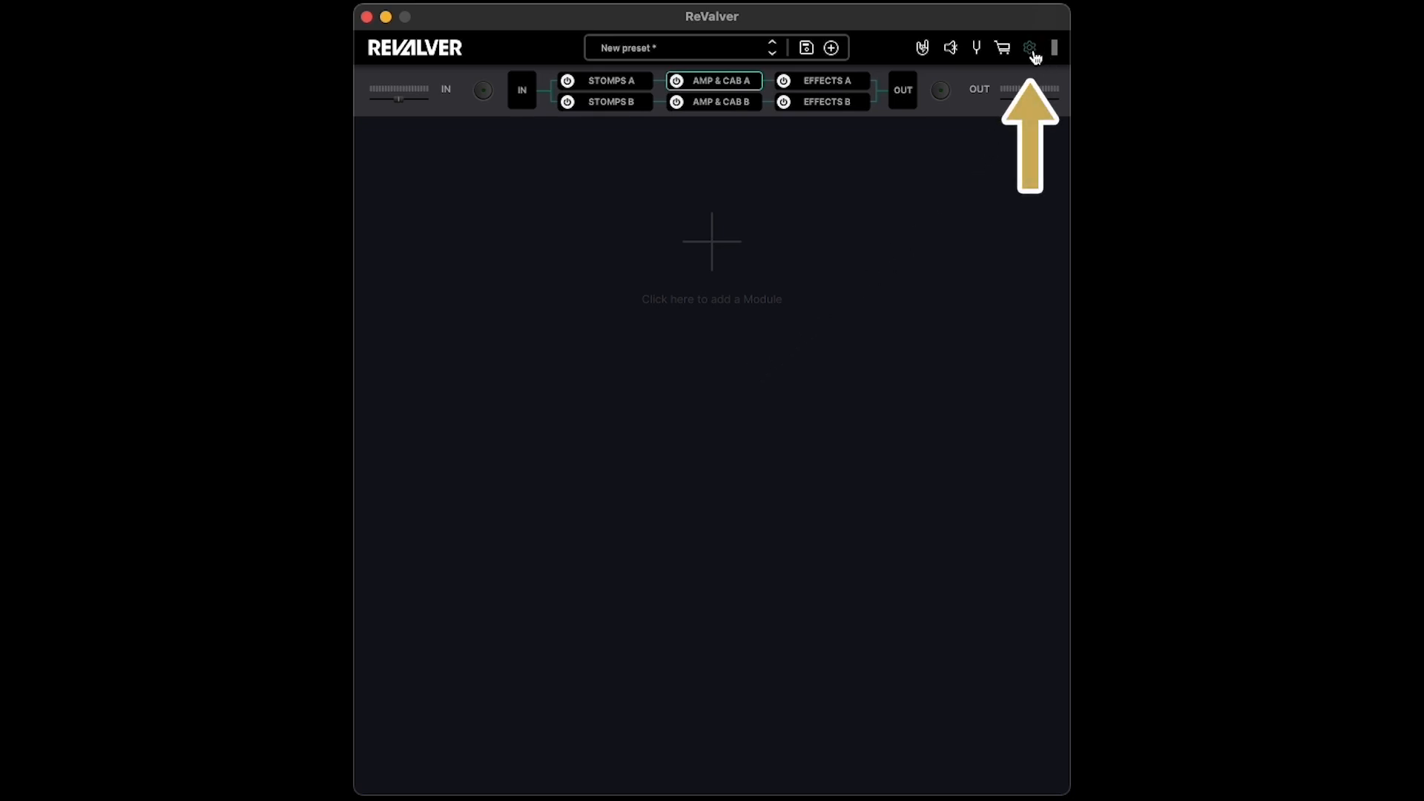
Set both audio output and input to the AIR 192 8 interface.
{"action": "left_click", "coordinate": [1029, 48]}
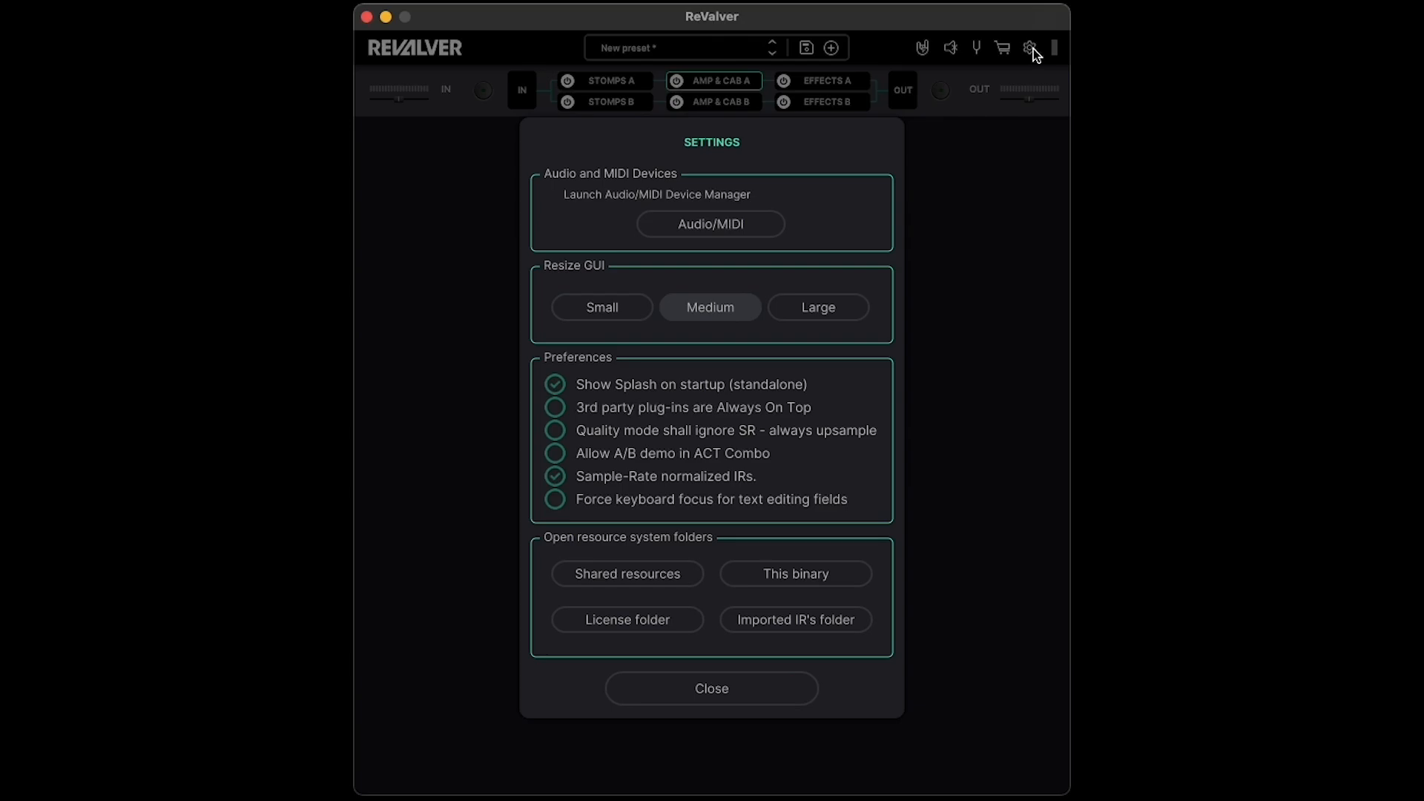
{"action": "mouse_move", "coordinate": [710, 224]}
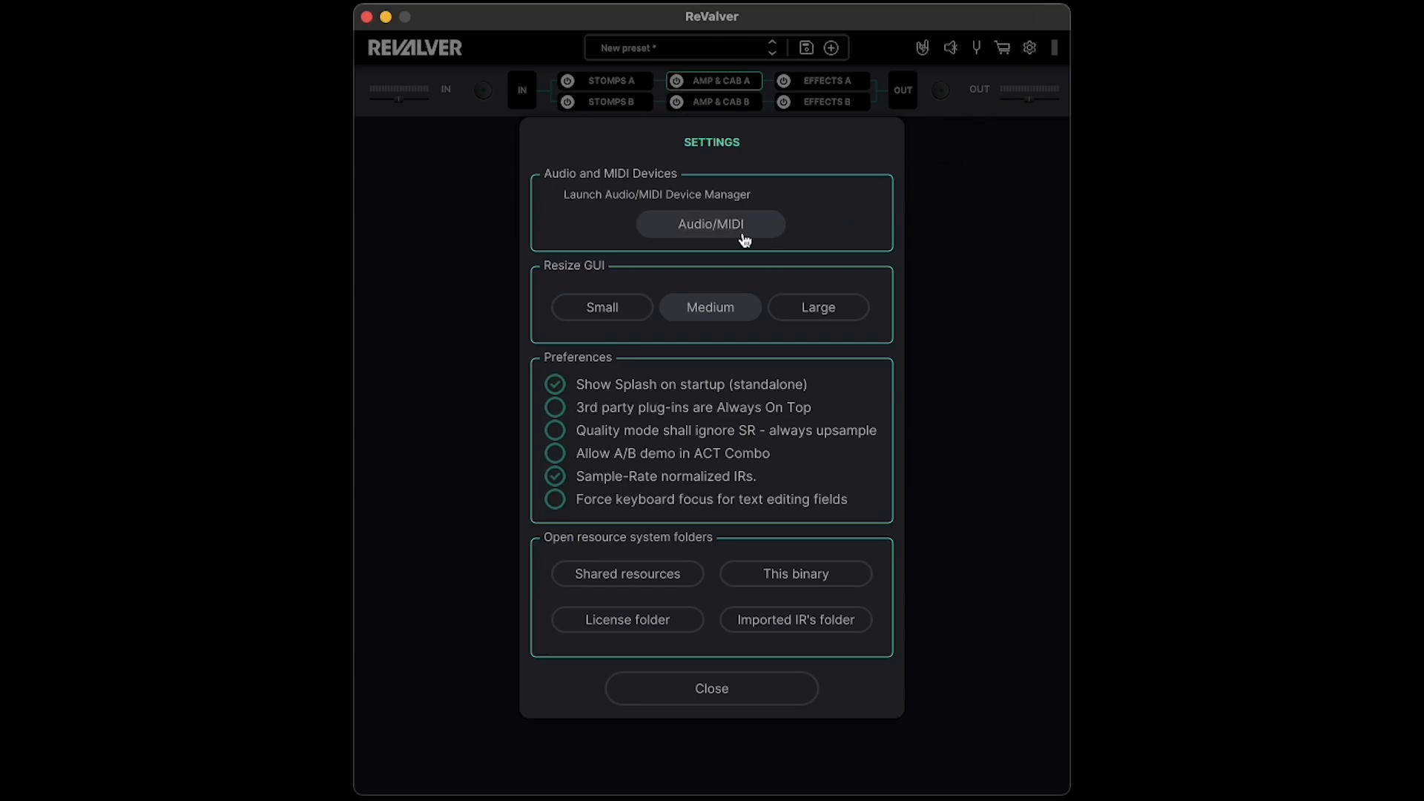
{"action": "left_click", "coordinate": [711, 224]}
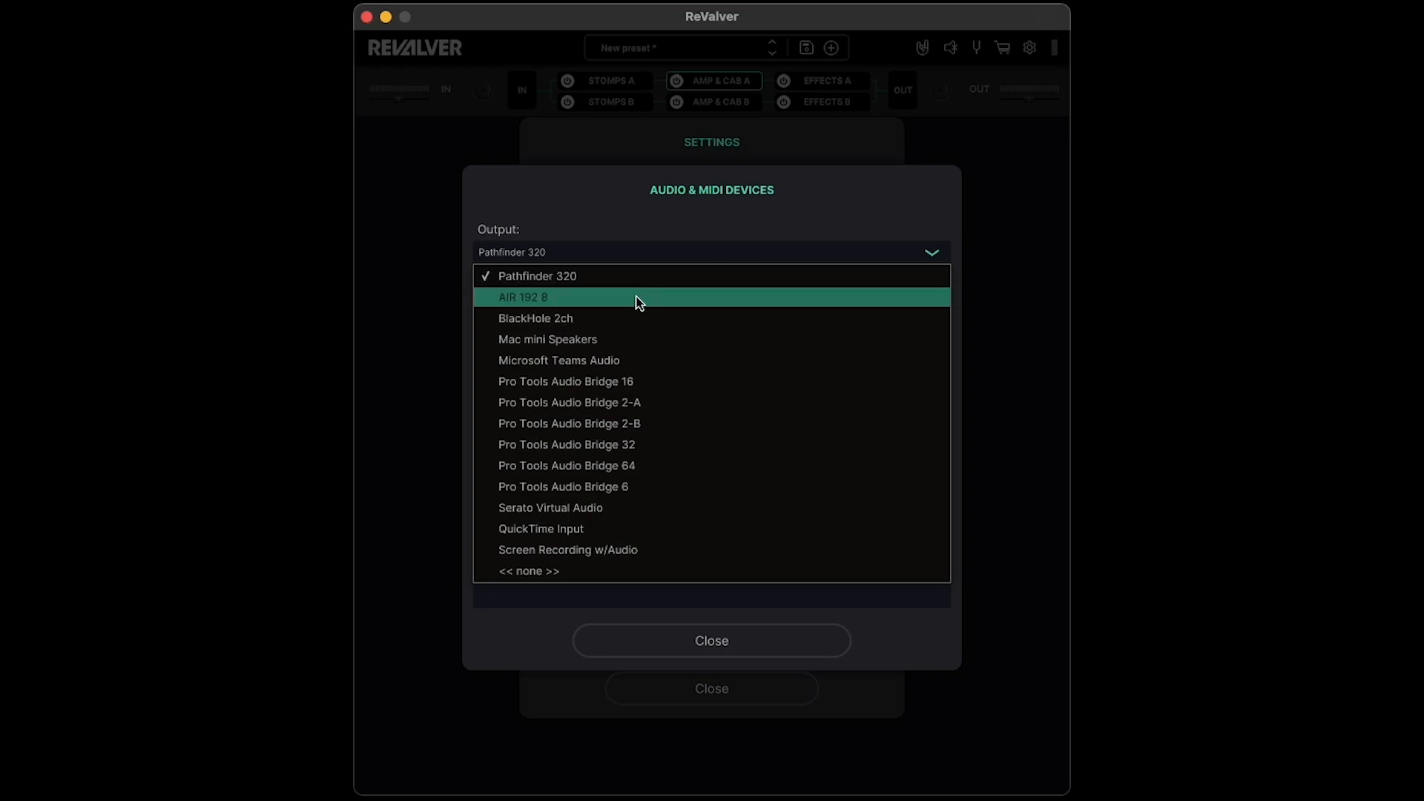
{"action": "left_click", "coordinate": [522, 297]}
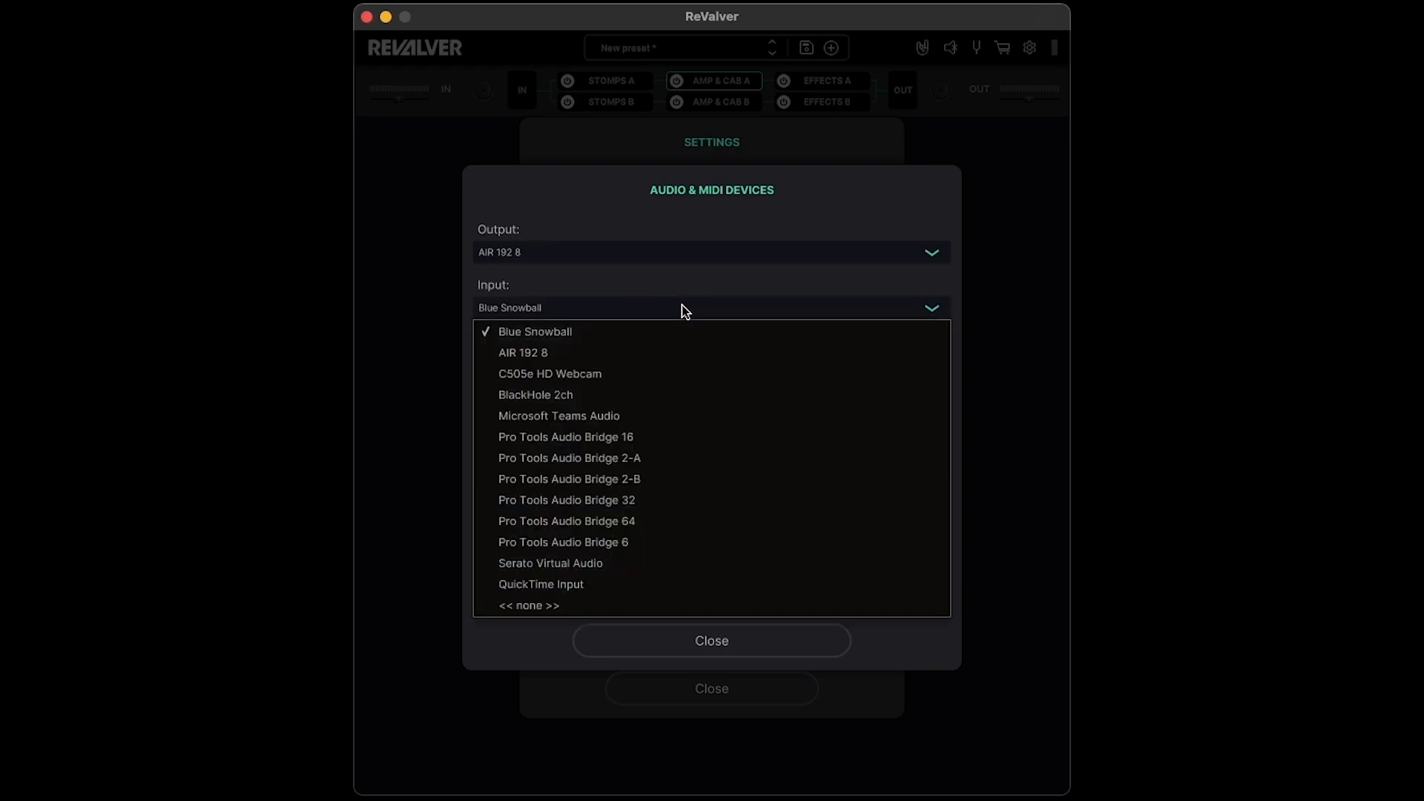
{"action": "left_click", "coordinate": [523, 352]}
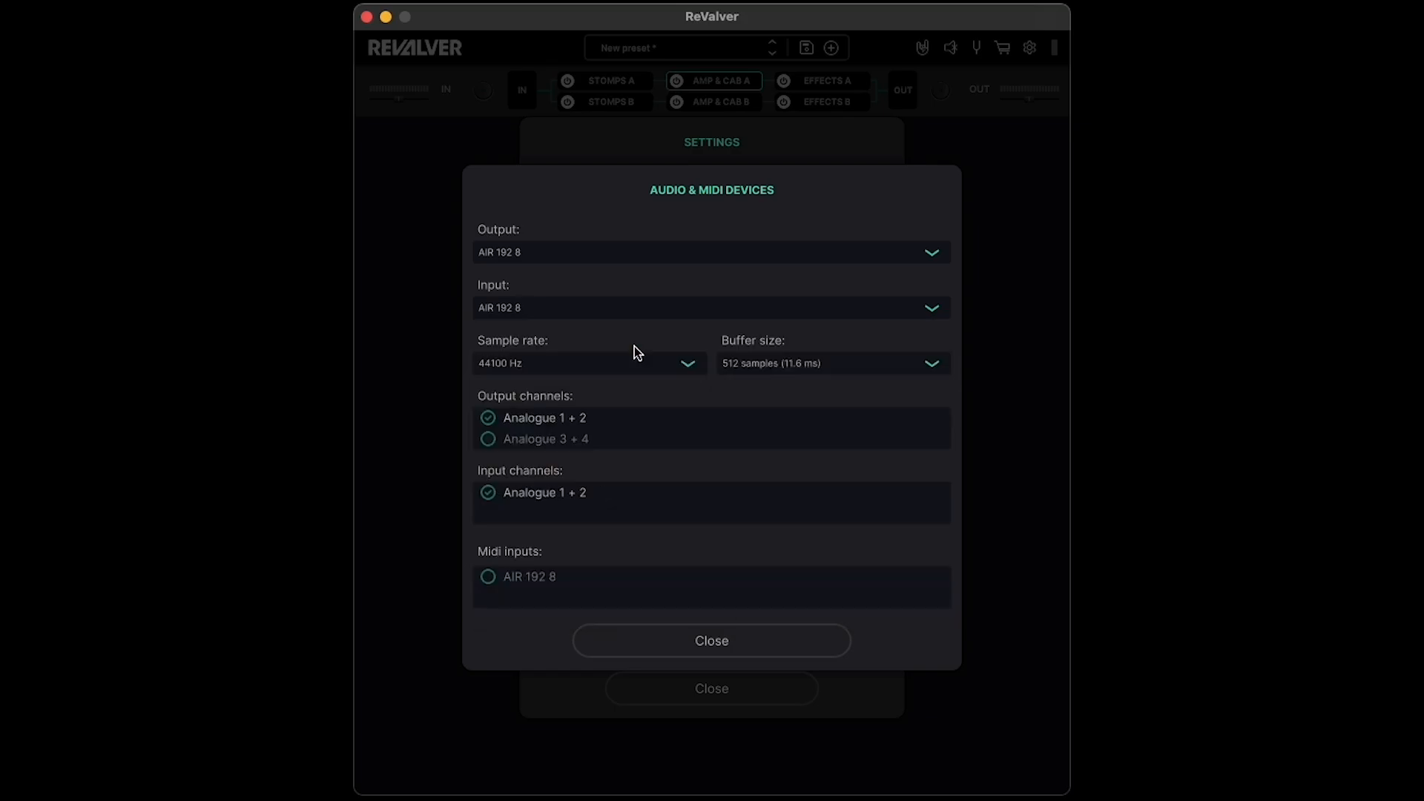
{"action": "mouse_move", "coordinate": [638, 351]}
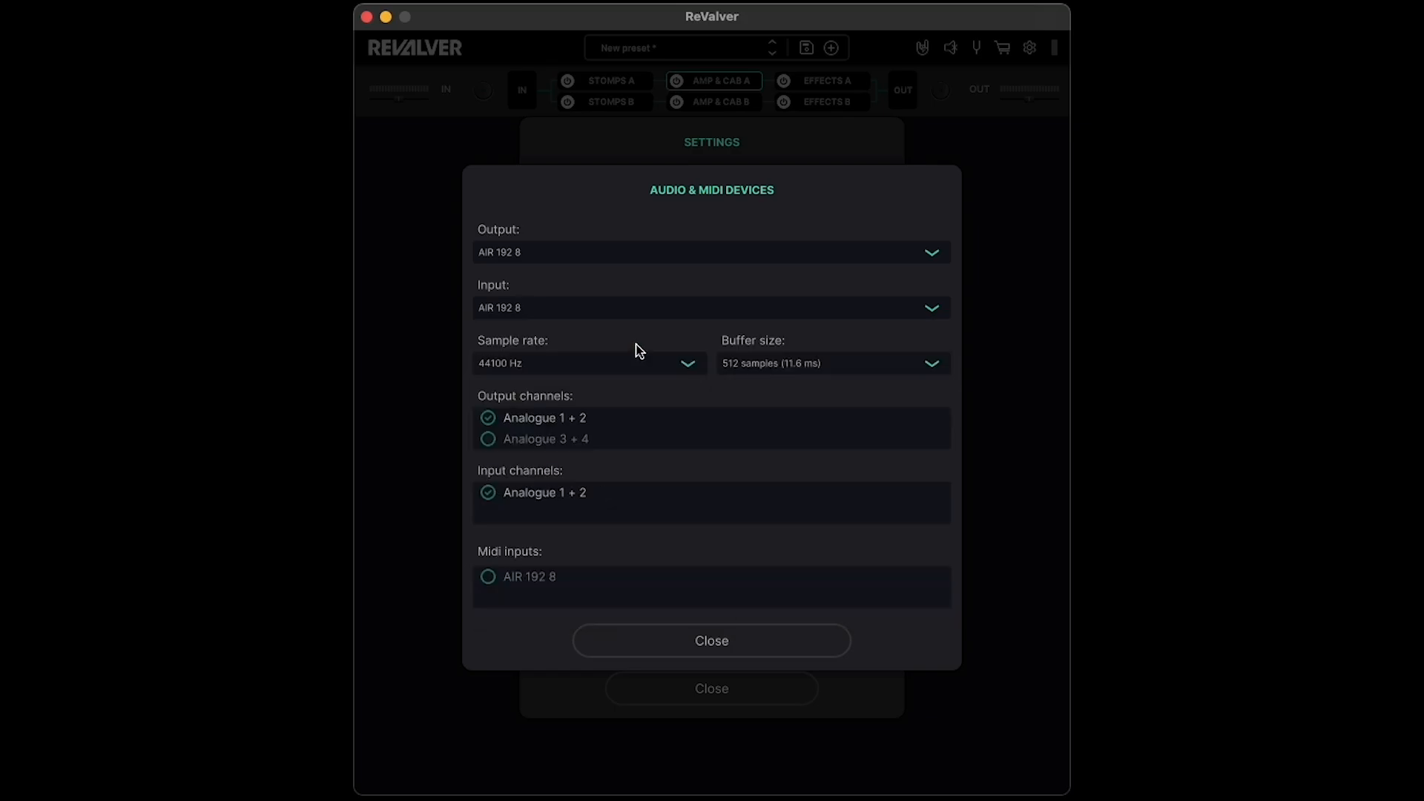
{"action": "mouse_move", "coordinate": [644, 357]}
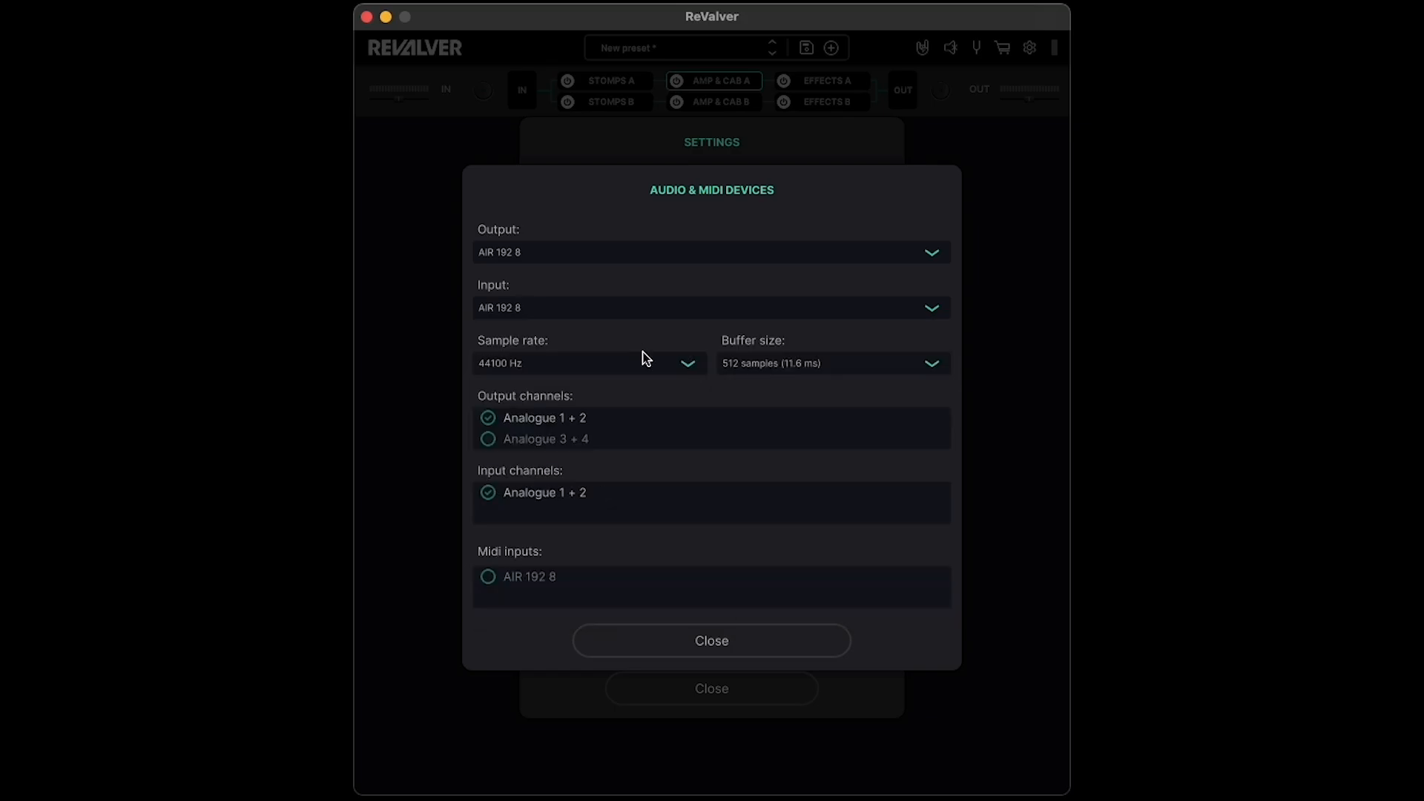
{"action": "mouse_move", "coordinate": [737, 394]}
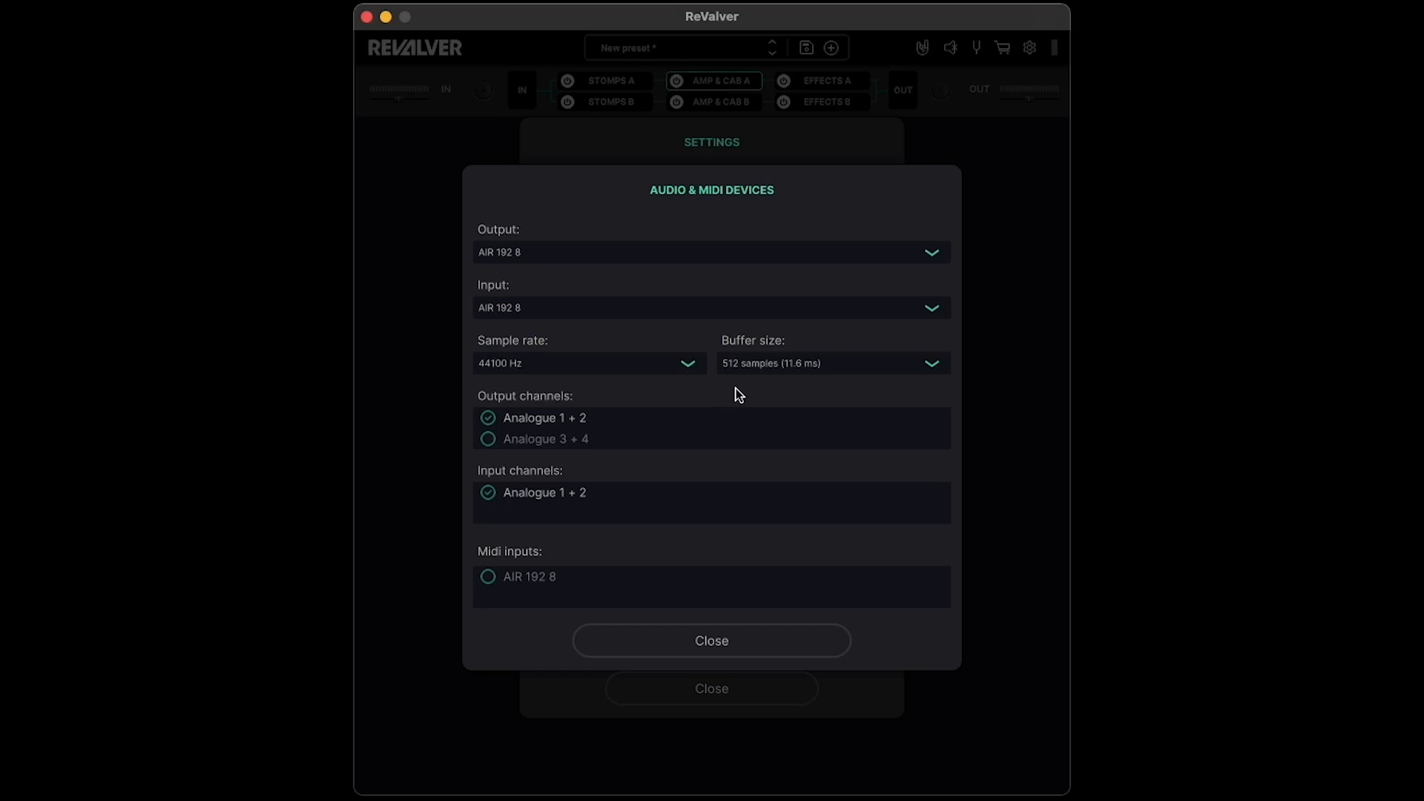
{"action": "mouse_move", "coordinate": [930, 392]}
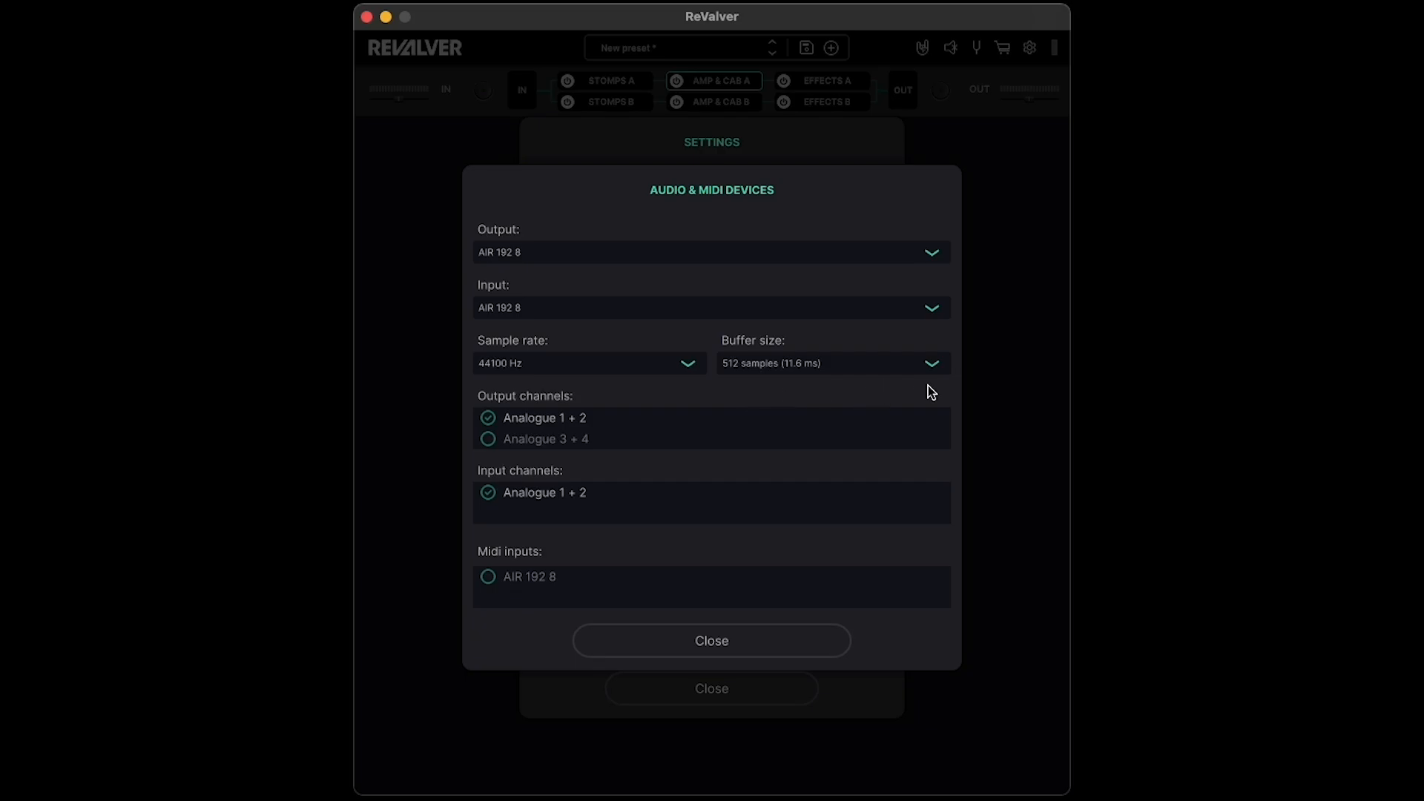
Set the audio buffer size to 256 samples and close the settings.
{"action": "left_click", "coordinate": [930, 363]}
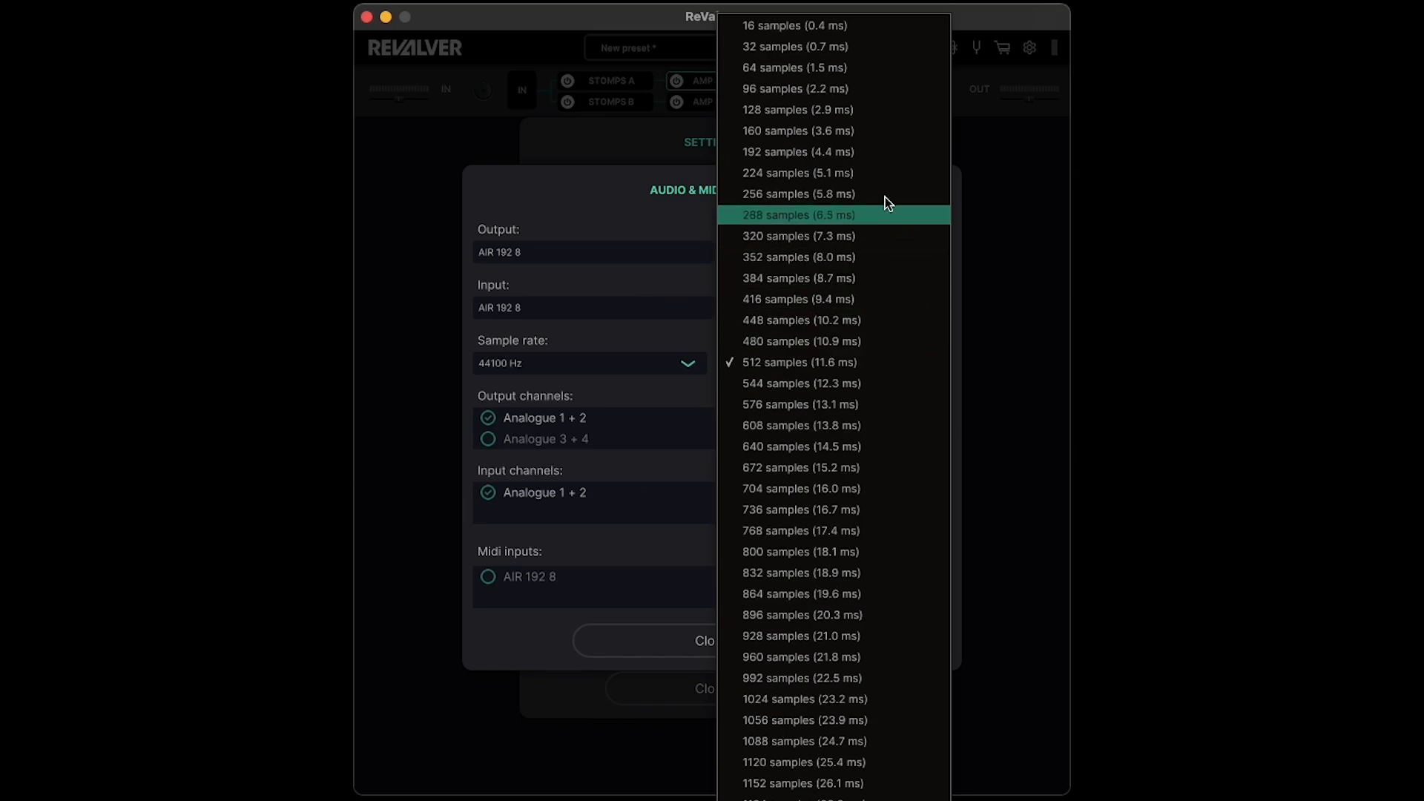
{"action": "left_click", "coordinate": [801, 193]}
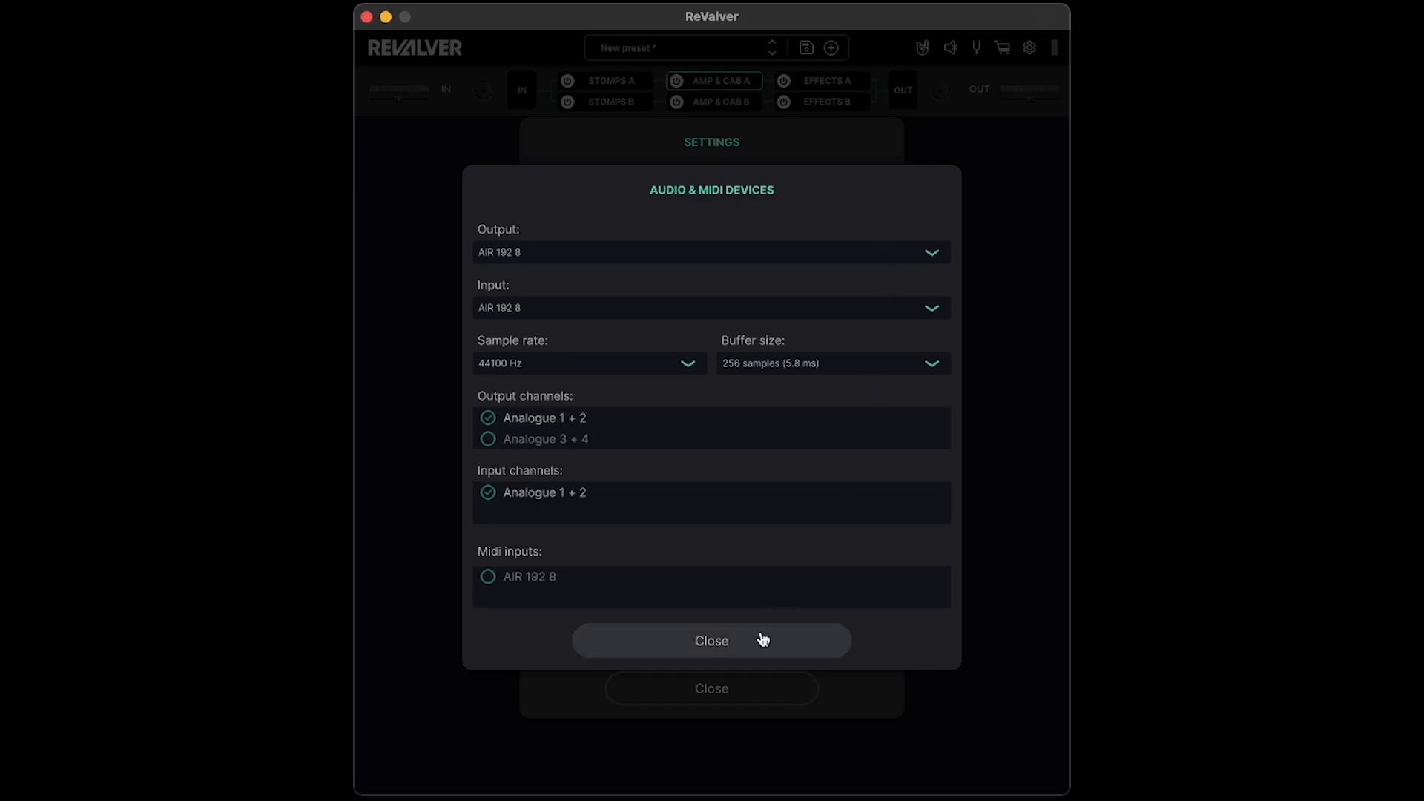
{"action": "left_click", "coordinate": [711, 640]}
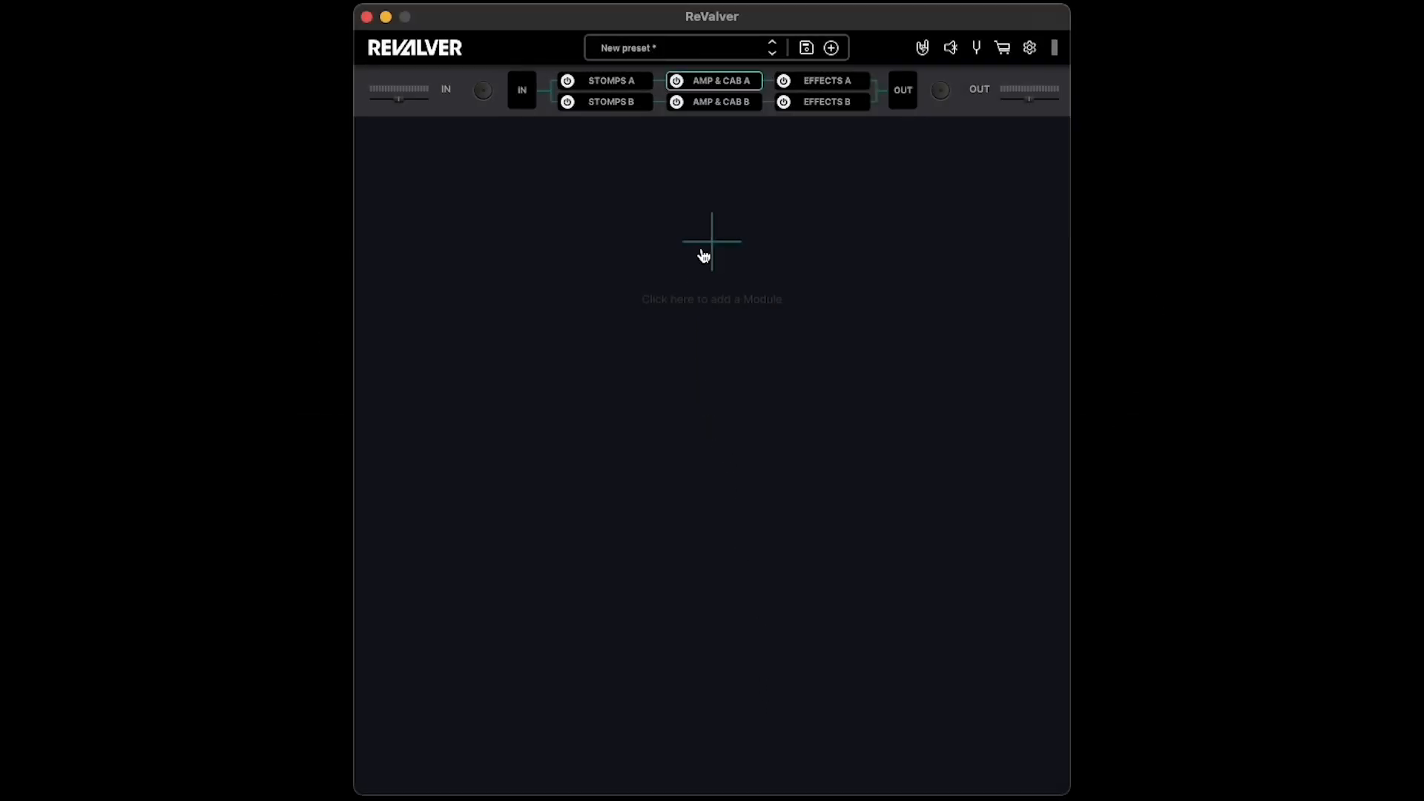
Open the add-module picker on the empty chain and scroll the Your Gear list.
{"action": "left_click", "coordinate": [712, 240]}
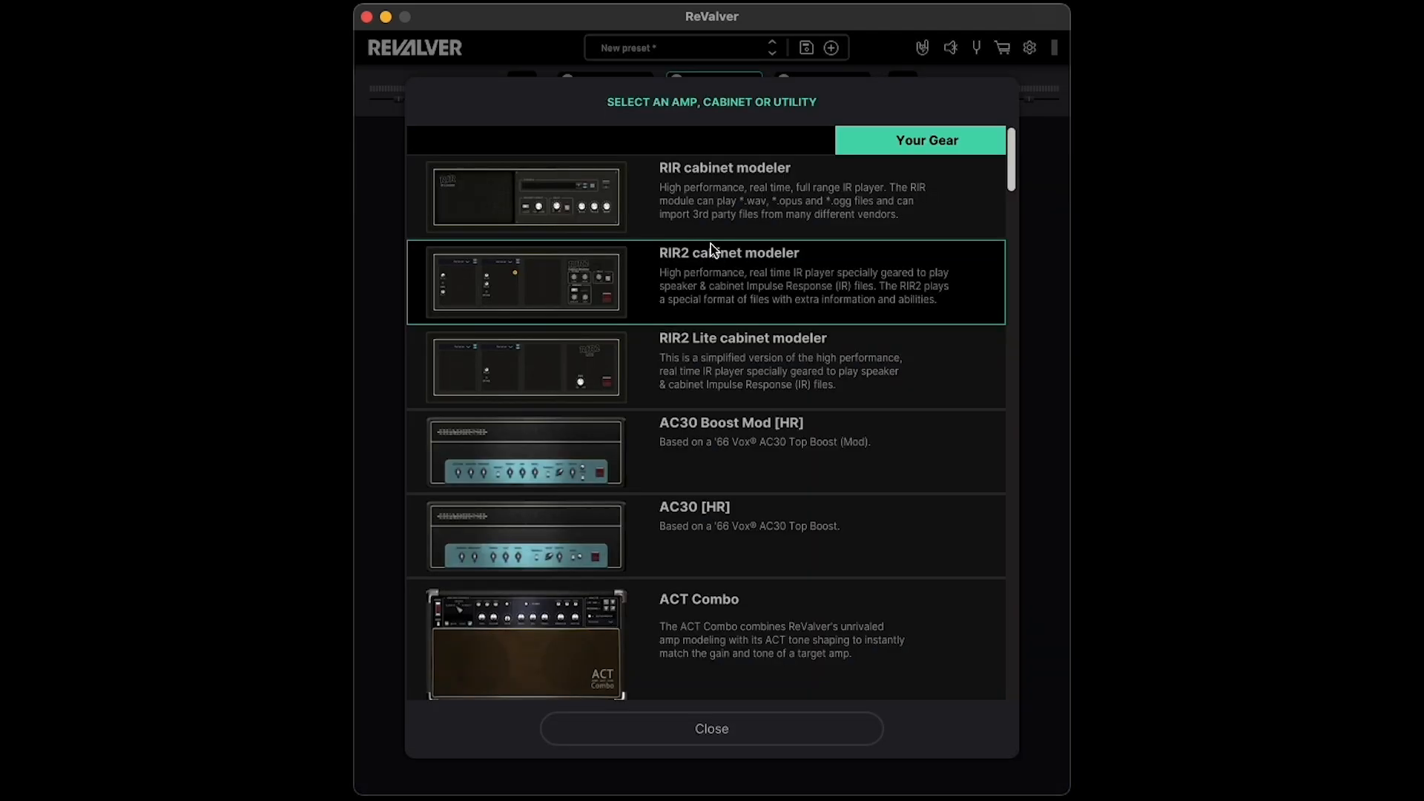
{"action": "mouse_move", "coordinate": [958, 218]}
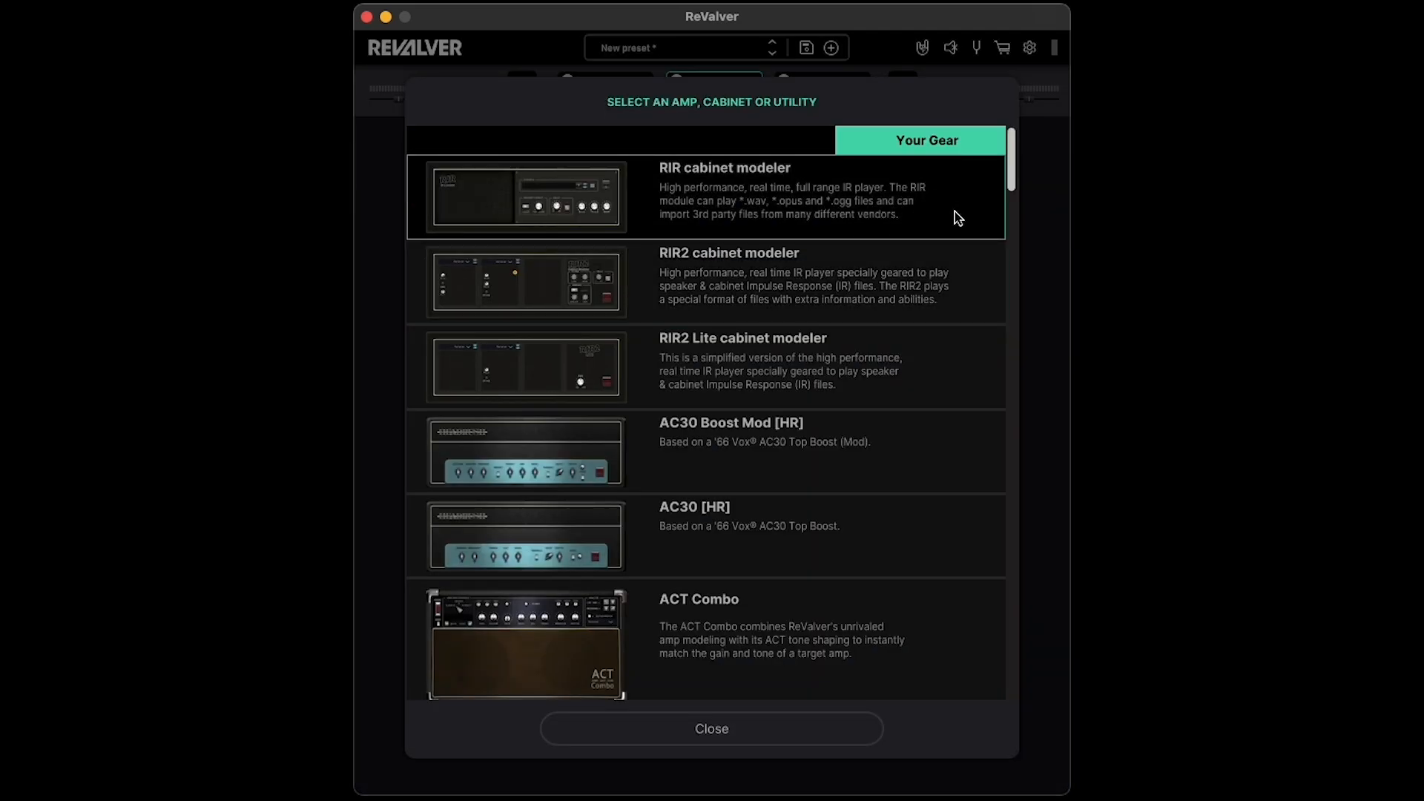
{"action": "scroll", "scroll_direction": "down", "scroll_amount": 3}
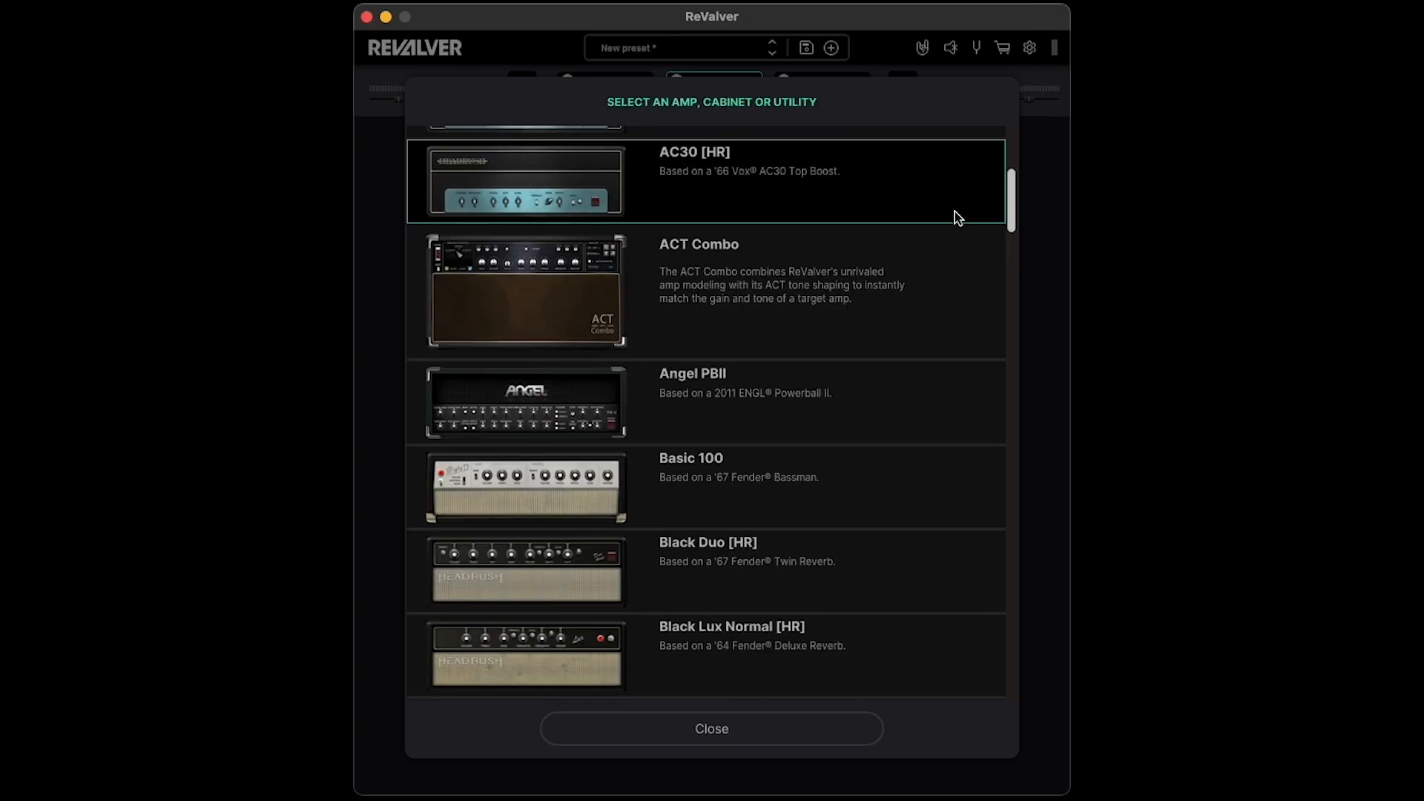
{"action": "scroll", "scroll_direction": "down", "scroll_amount": 3}
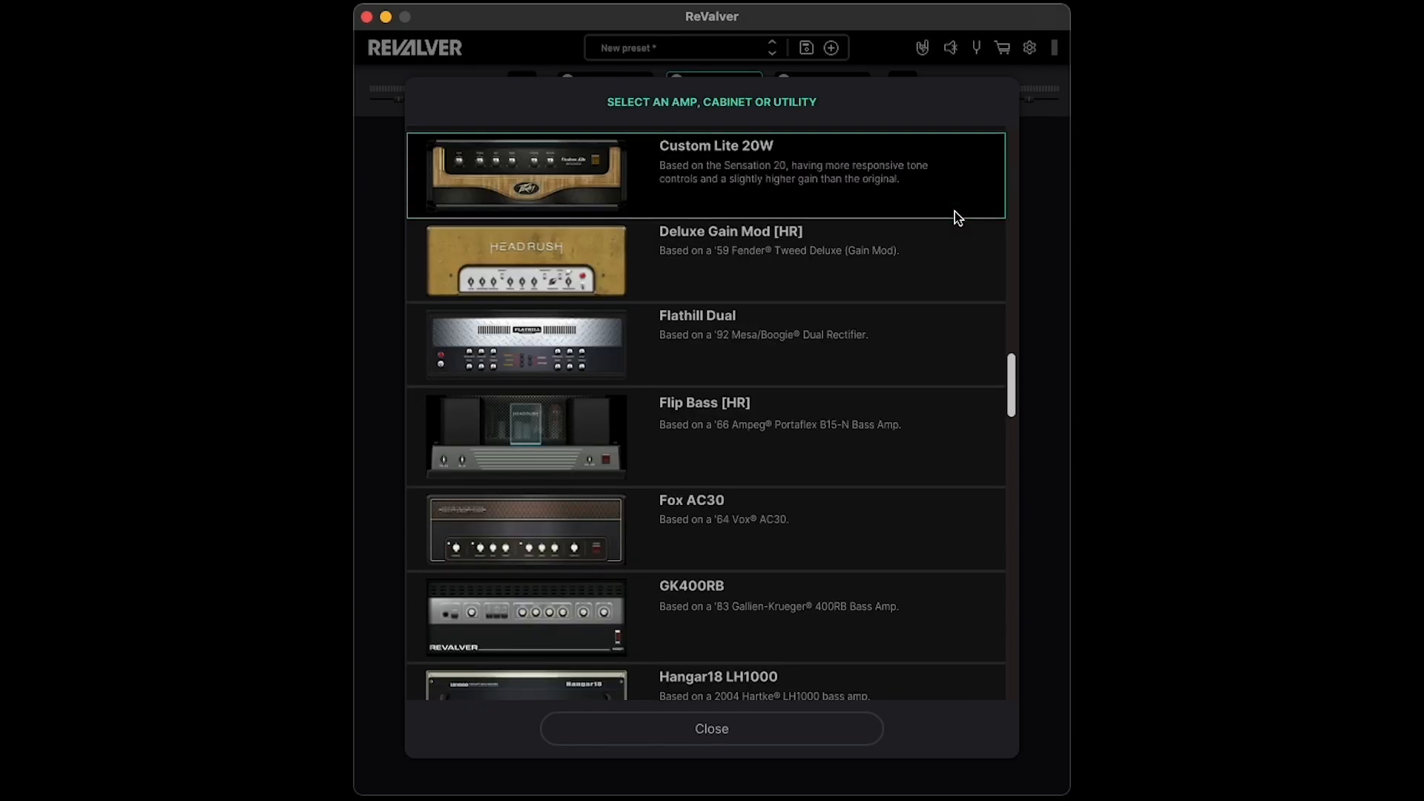
{"action": "scroll", "scroll_direction": "down", "scroll_amount": 3}
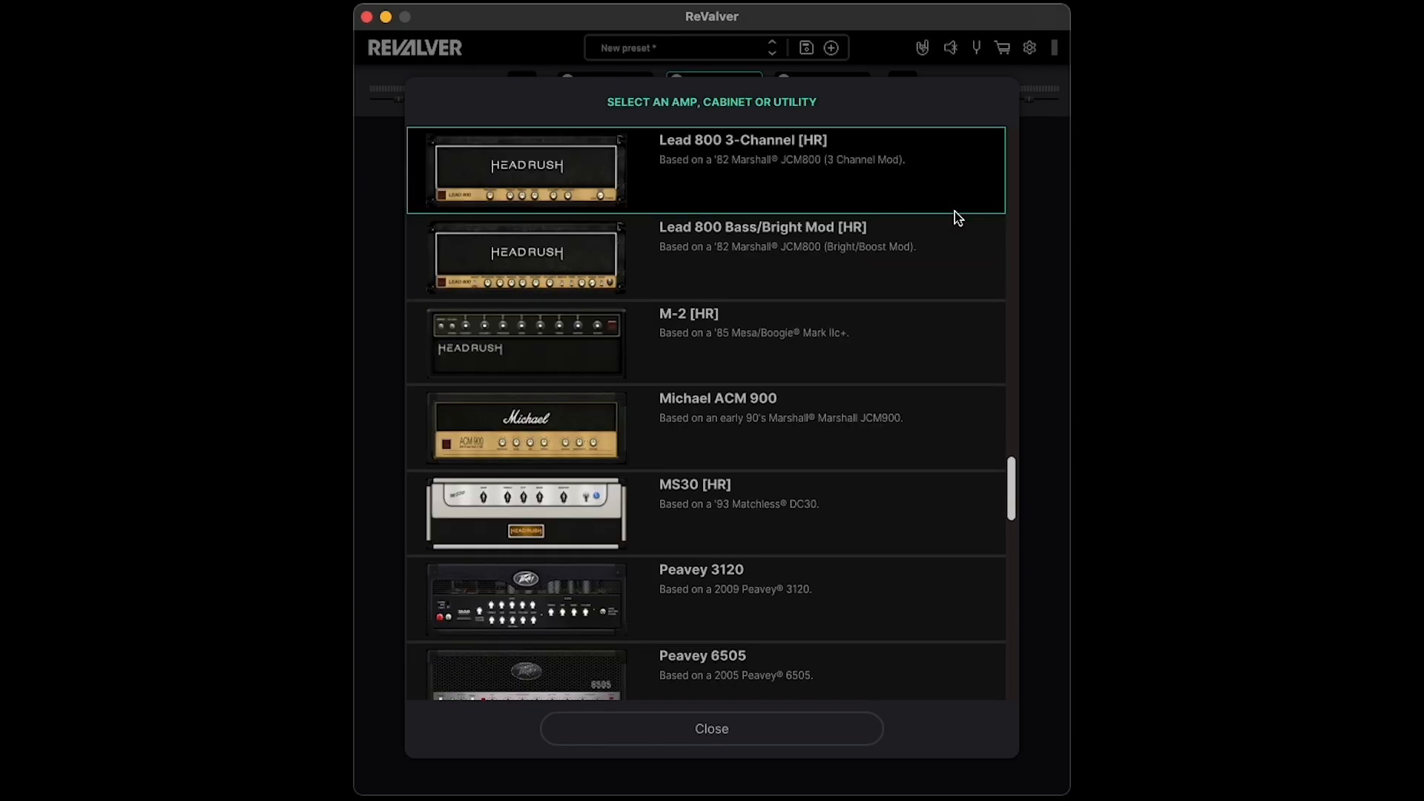